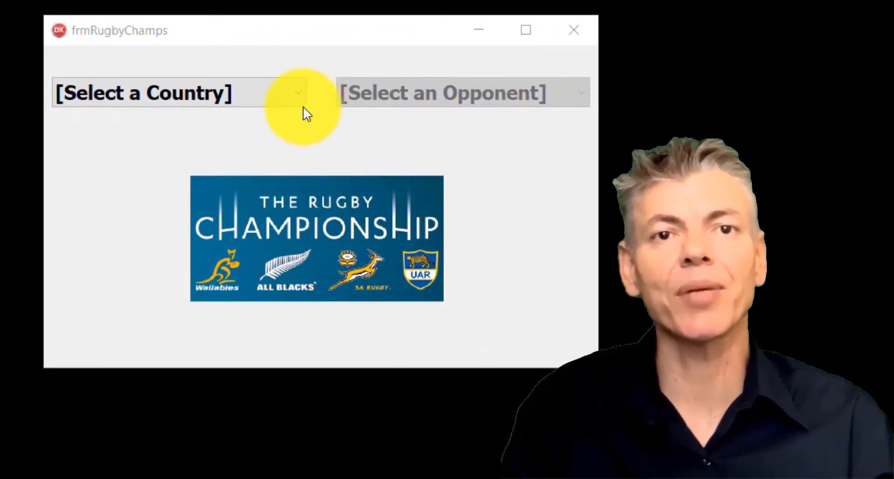
Choose Argentina in cboCountry and New Zealand in cboOpponent on the running form.
{"action": "left_click", "coordinate": [296, 93]}
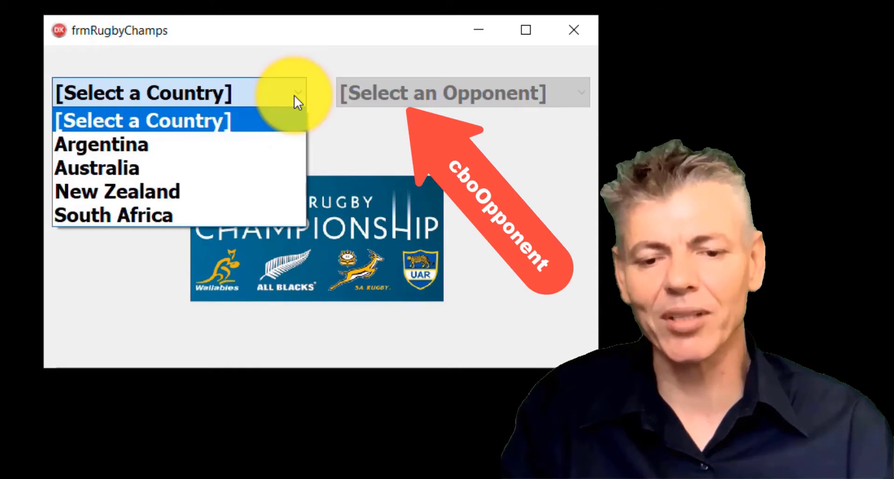
{"action": "left_click", "coordinate": [101, 143]}
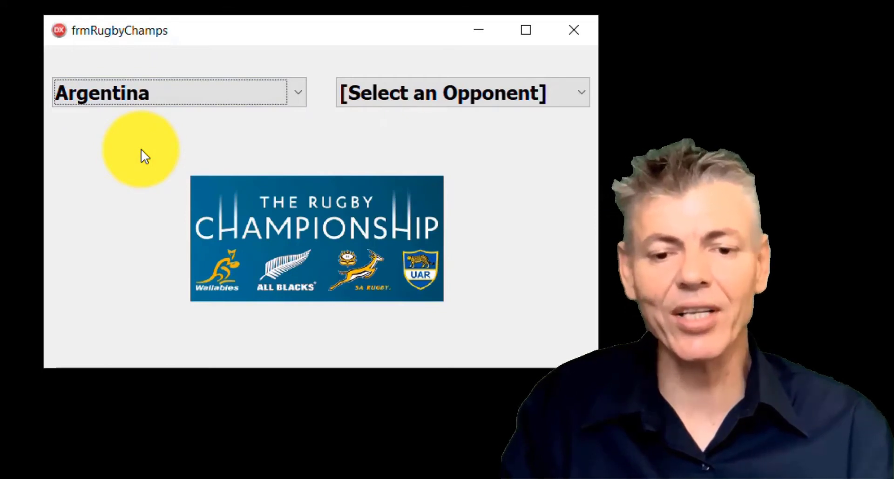
{"action": "mouse_move", "coordinate": [539, 109]}
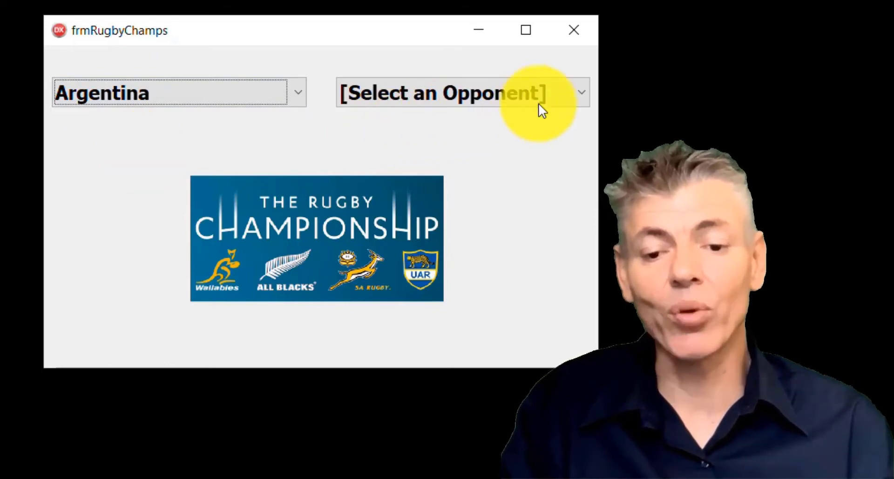
{"action": "left_click", "coordinate": [580, 91]}
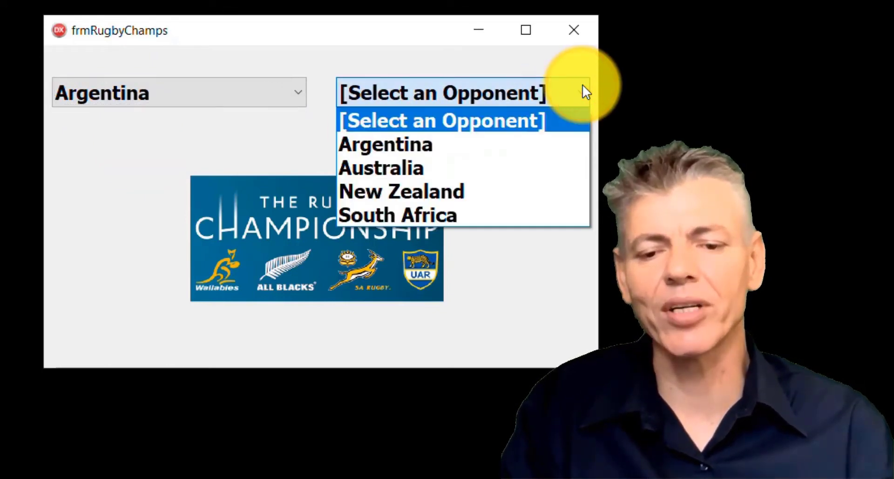
{"action": "mouse_move", "coordinate": [410, 145]}
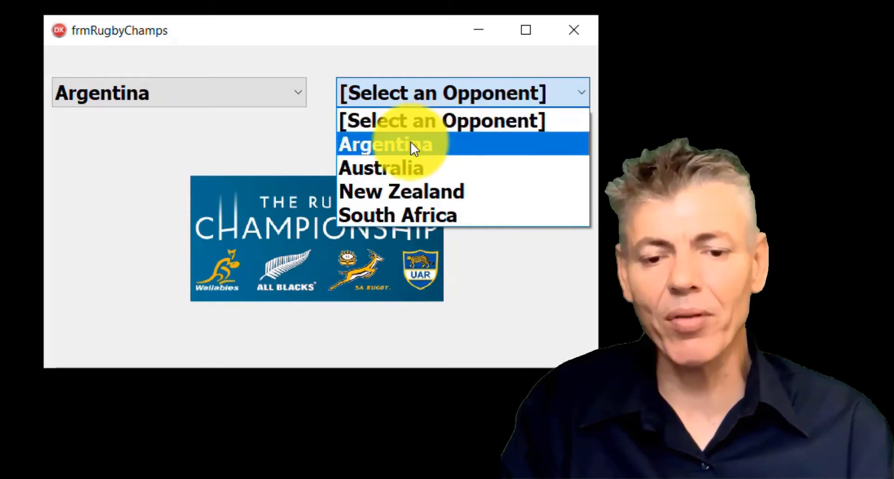
{"action": "left_click", "coordinate": [386, 144]}
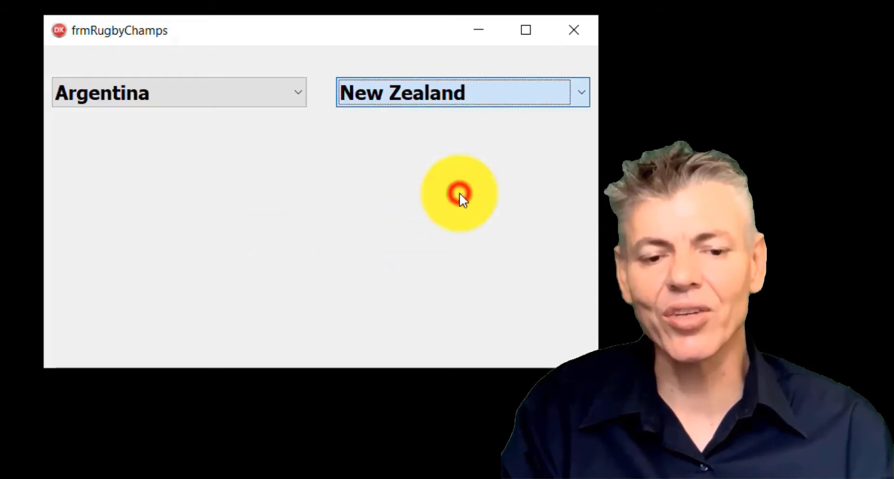
Try South Africa as the opponent, then change the country to Australia.
{"action": "left_click", "coordinate": [459, 193]}
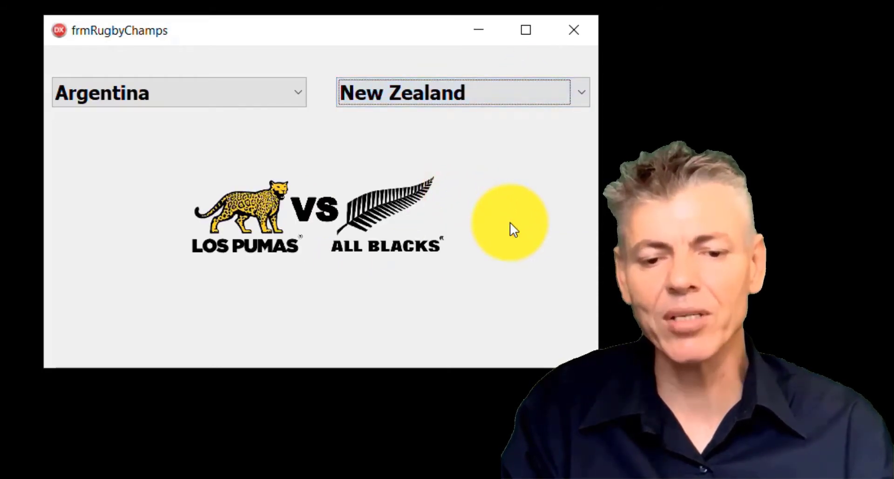
{"action": "mouse_move", "coordinate": [483, 77]}
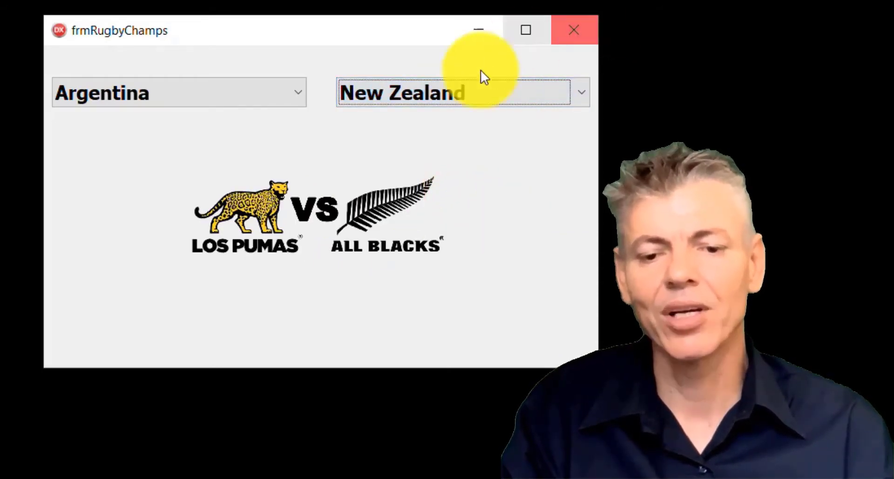
{"action": "left_click", "coordinate": [581, 92]}
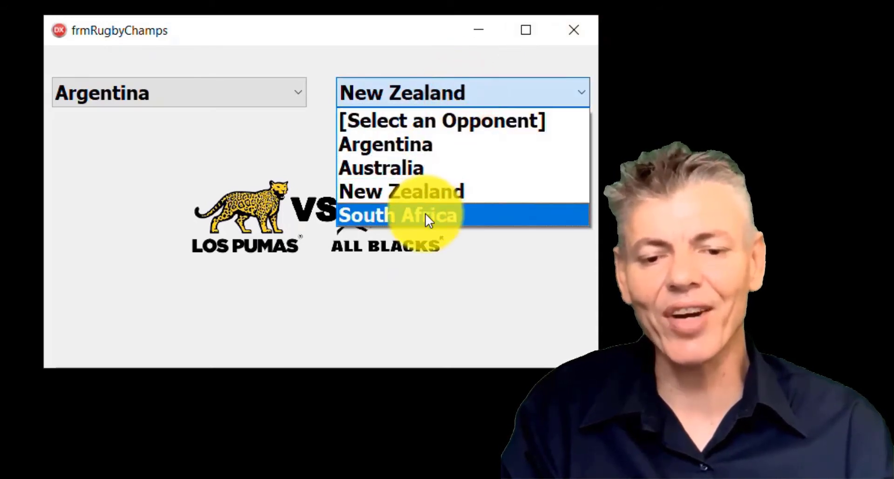
{"action": "left_click", "coordinate": [399, 216]}
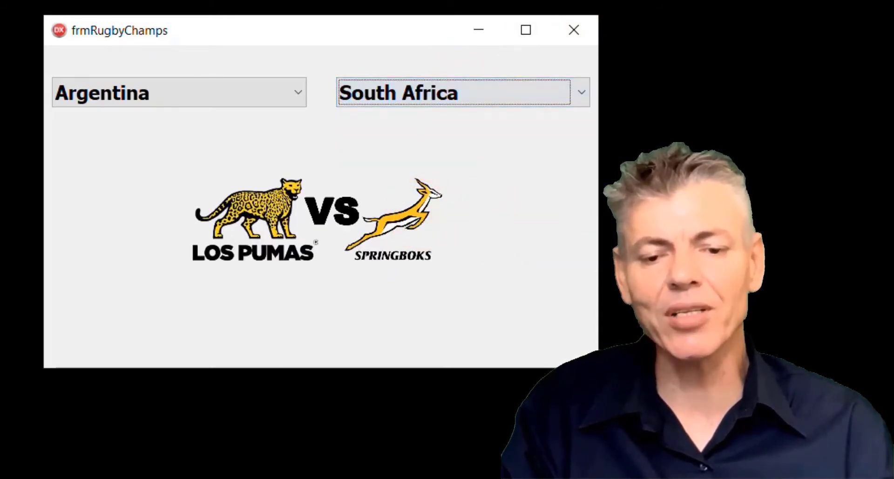
{"action": "left_click", "coordinate": [296, 92]}
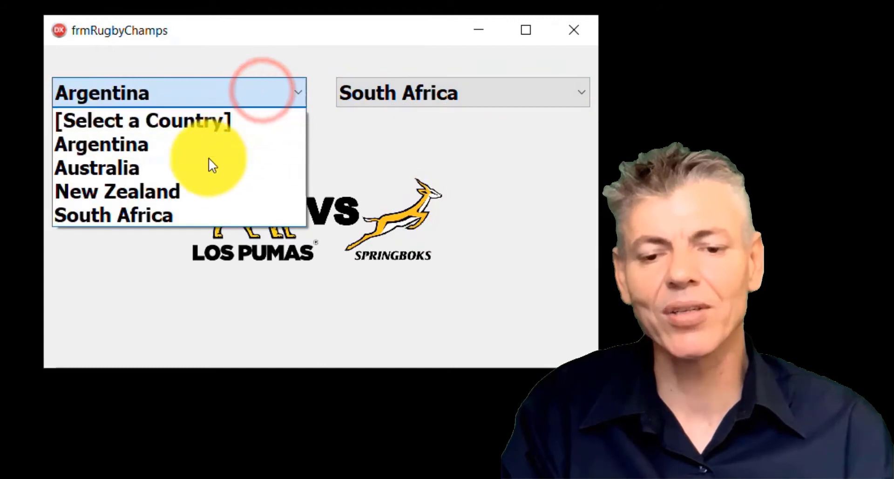
{"action": "left_click", "coordinate": [97, 168]}
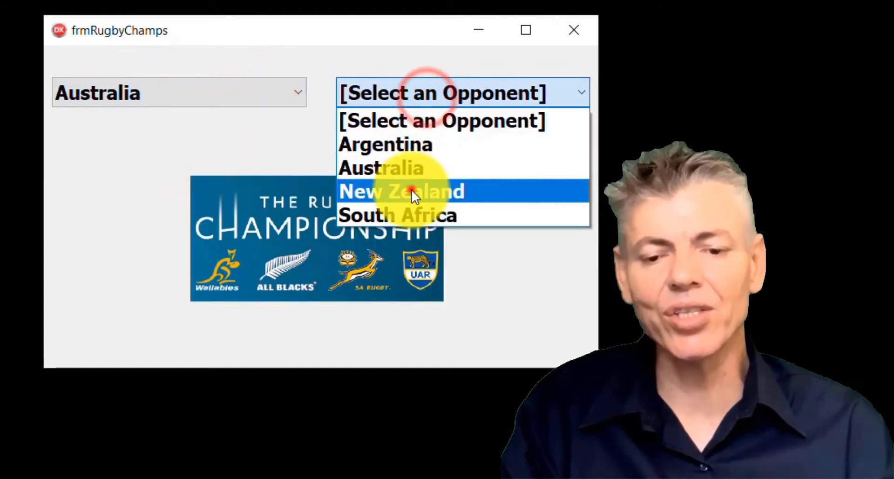
Pair Australia with New Zealand and South Africa, ending on New Zealand versus South Africa.
{"action": "left_click", "coordinate": [400, 192]}
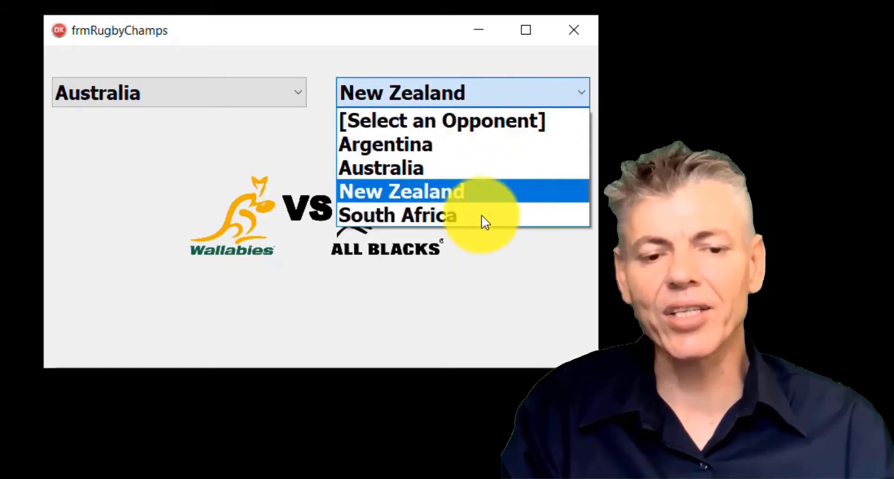
{"action": "left_click", "coordinate": [397, 215]}
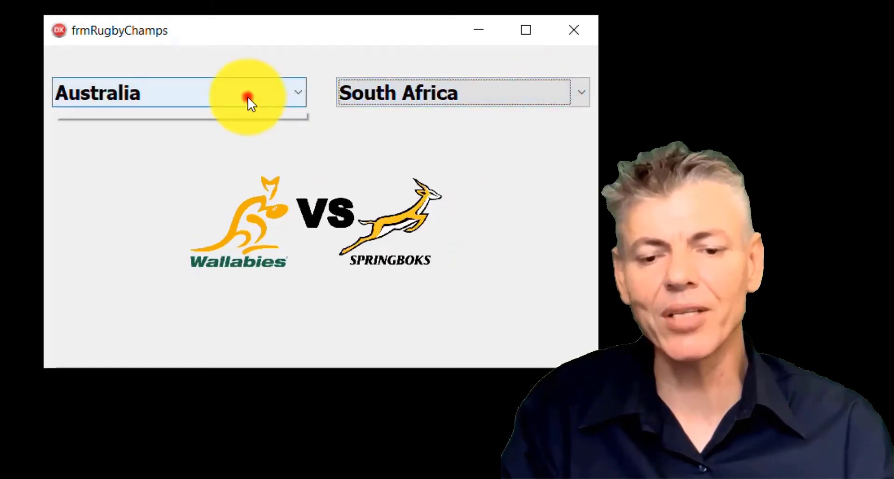
{"action": "left_click", "coordinate": [297, 92]}
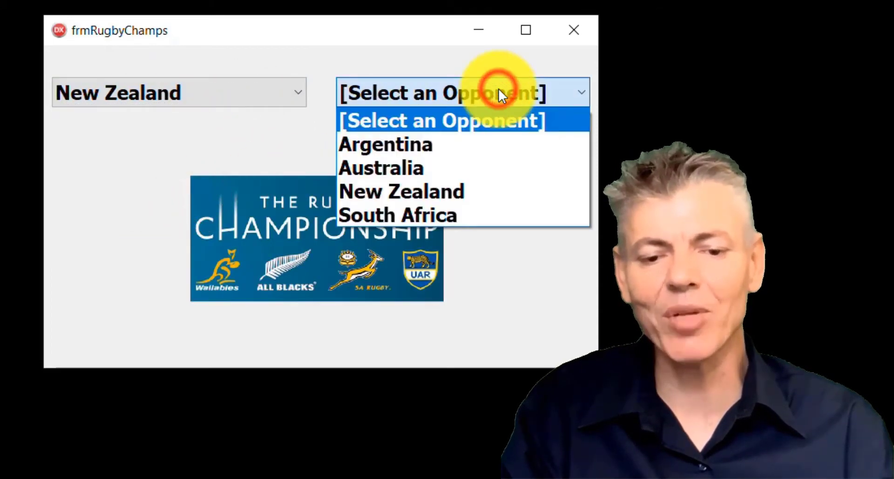
{"action": "left_click", "coordinate": [397, 214]}
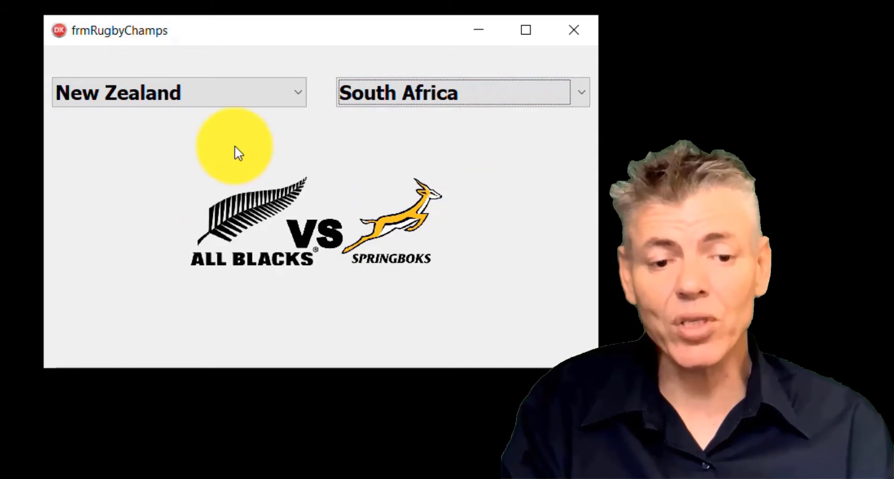
{"action": "left_click", "coordinate": [580, 92]}
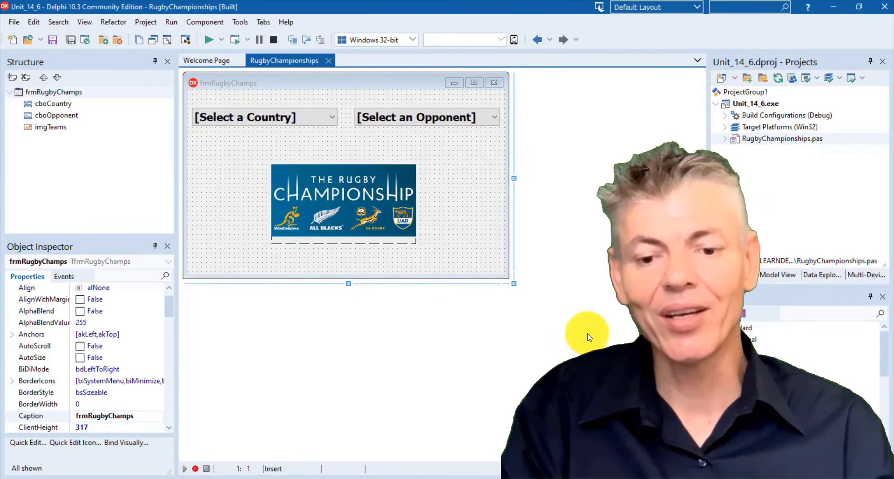
{"action": "mouse_move", "coordinate": [297, 117]}
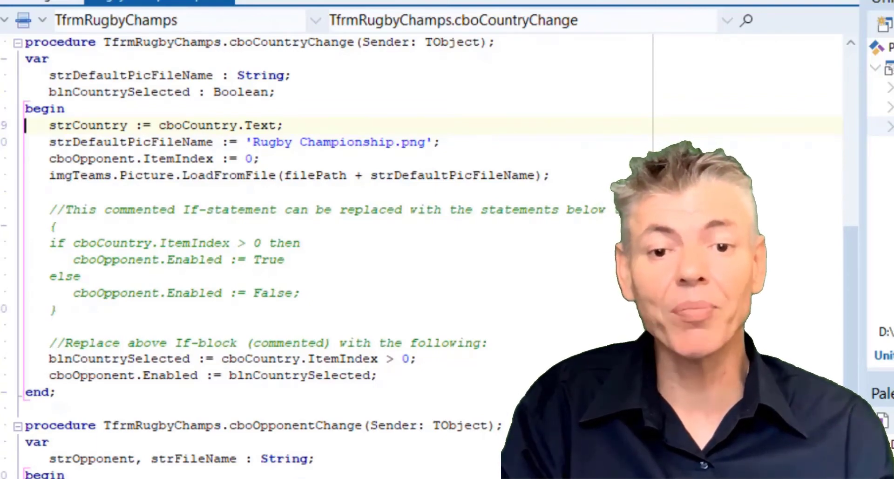
Scroll the Unit_14_7 code from cboCountryChange down to the cboOpponentChange procedure.
{"action": "scroll", "scroll_direction": "up", "scroll_amount": 3}
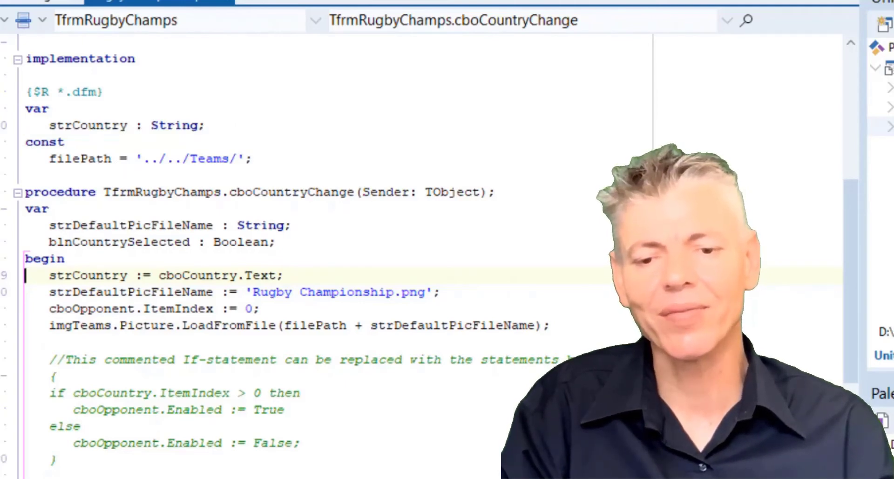
{"action": "scroll", "scroll_direction": "down", "scroll_amount": 3}
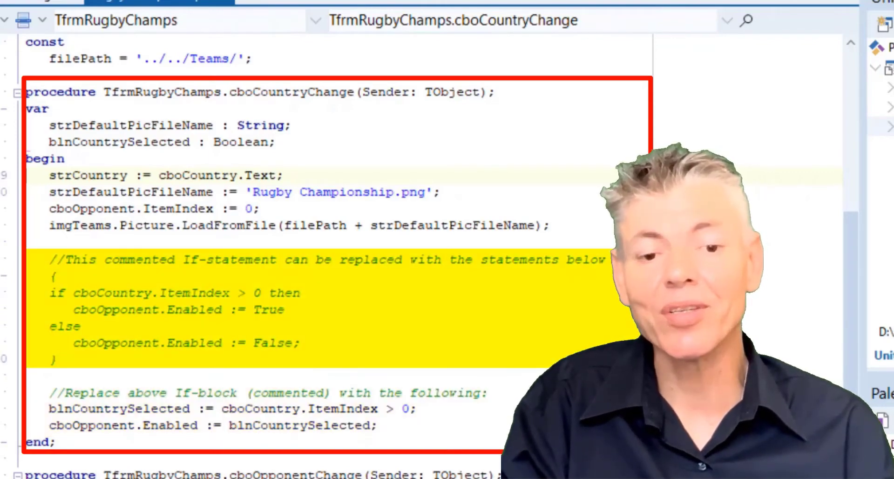
{"action": "scroll", "scroll_direction": "down", "scroll_amount": 3}
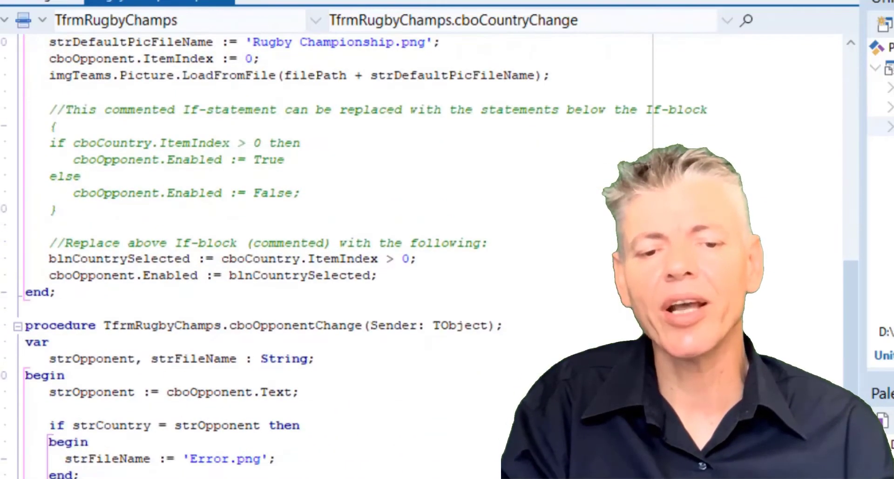
{"action": "scroll", "scroll_direction": "down", "scroll_amount": 3}
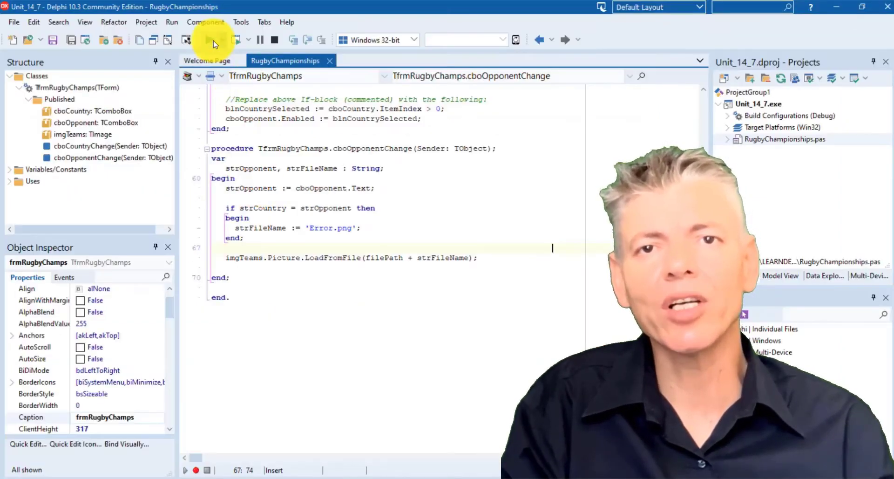
Run the app and match Argentina against itself to show the NOT ALLOWED image.
{"action": "left_click", "coordinate": [213, 40]}
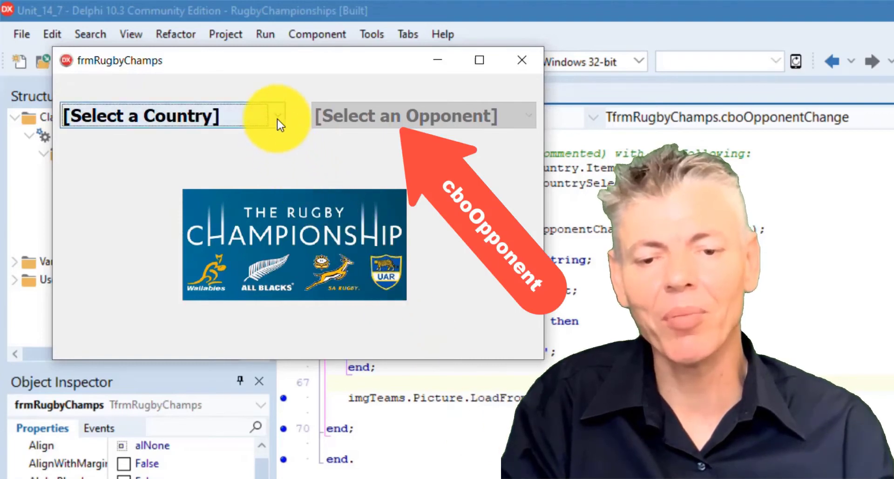
{"action": "left_click", "coordinate": [277, 115]}
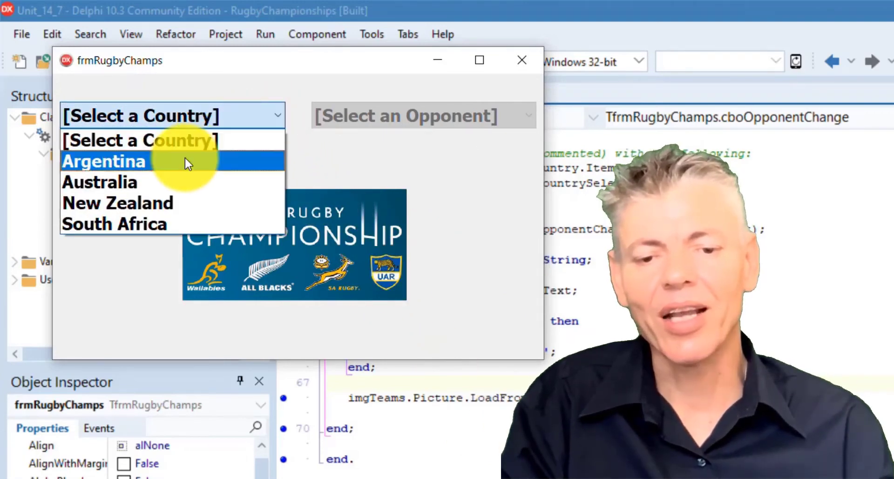
{"action": "left_click", "coordinate": [105, 161]}
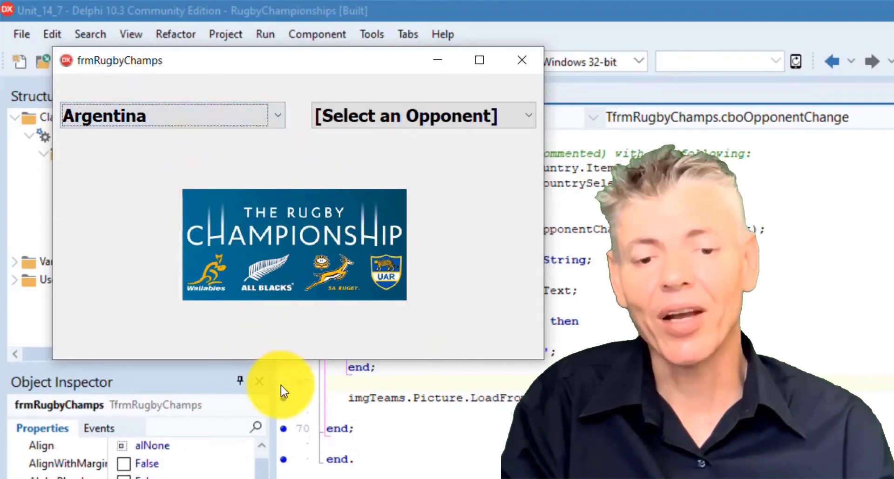
{"action": "left_click", "coordinate": [421, 115]}
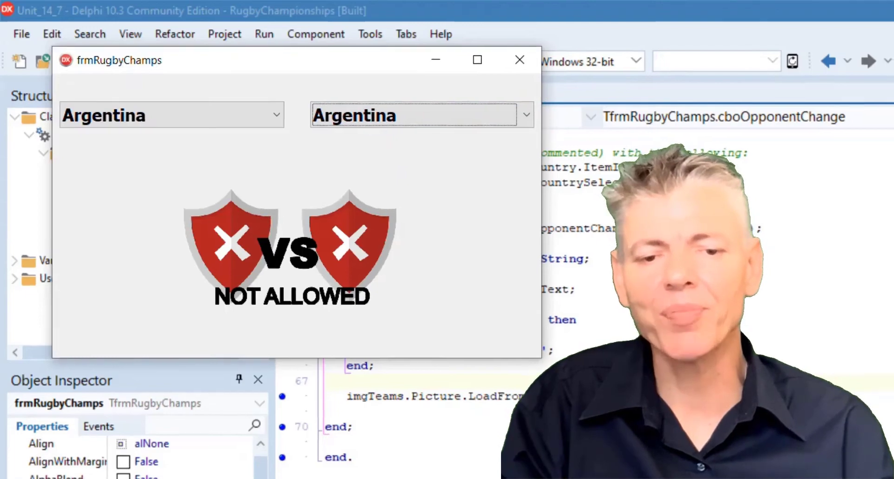
Try a pairing without a picture, dismiss the extension error, and close the form.
{"action": "left_click", "coordinate": [525, 115]}
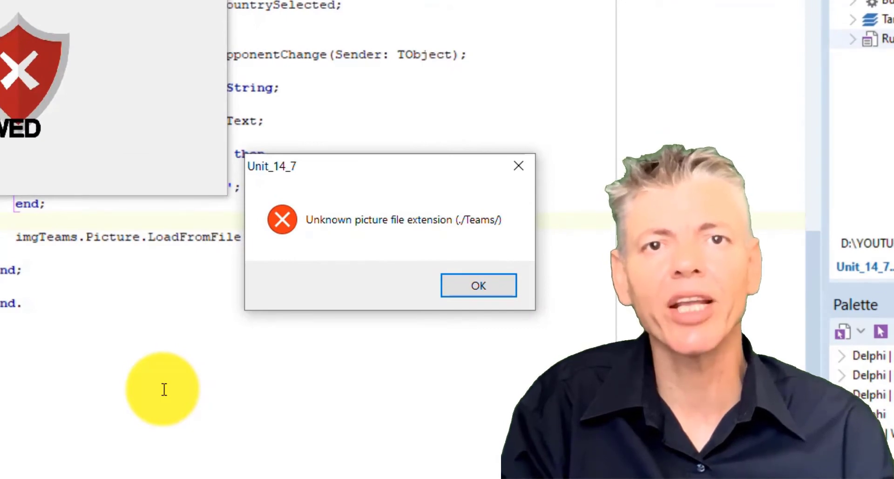
{"action": "left_click", "coordinate": [478, 285]}
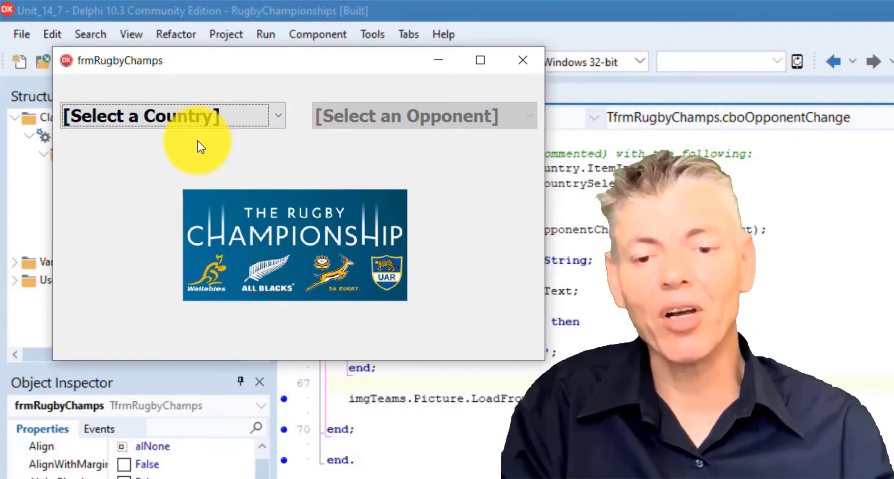
{"action": "mouse_move", "coordinate": [411, 163]}
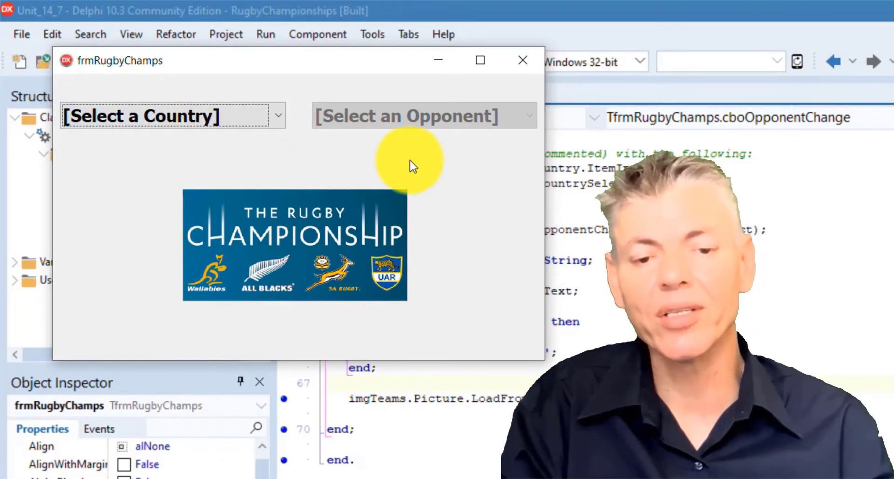
{"action": "mouse_move", "coordinate": [521, 61]}
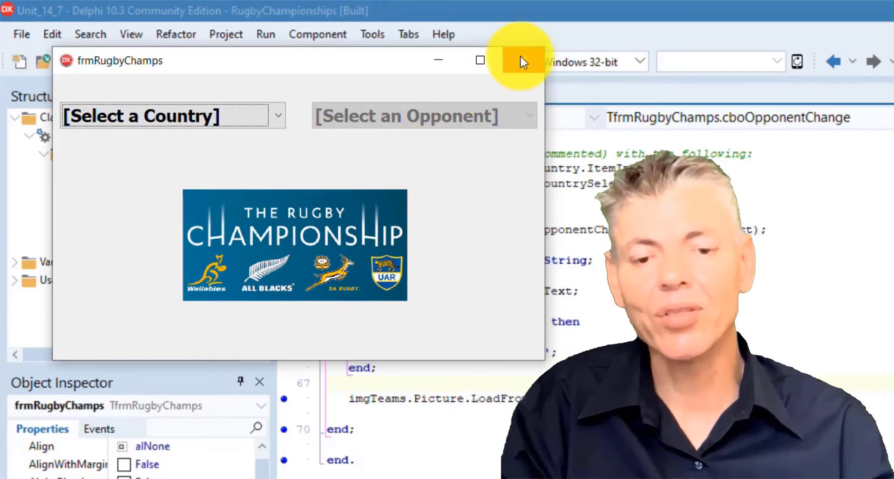
{"action": "left_click", "coordinate": [518, 61]}
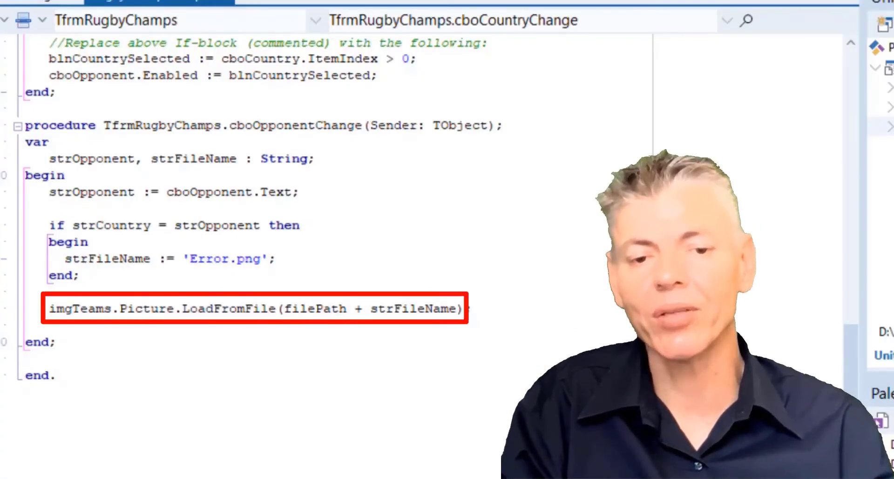
After the Error.png block, type else if strCountry = 'Argentina' and strOpponent = 'Australia' then.
{"action": "double_click", "coordinate": [315, 309]}
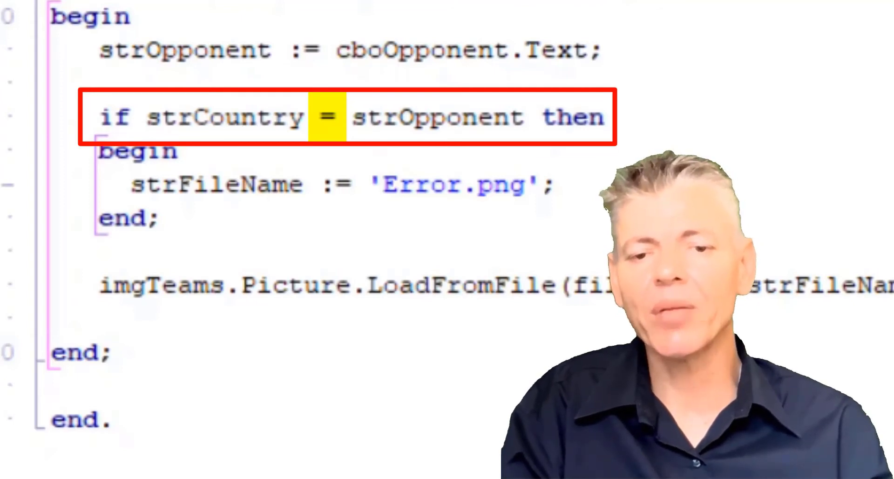
{"action": "scroll", "scroll_direction": "up", "scroll_amount": 3}
{"action": "type", "text": "else if True then"}
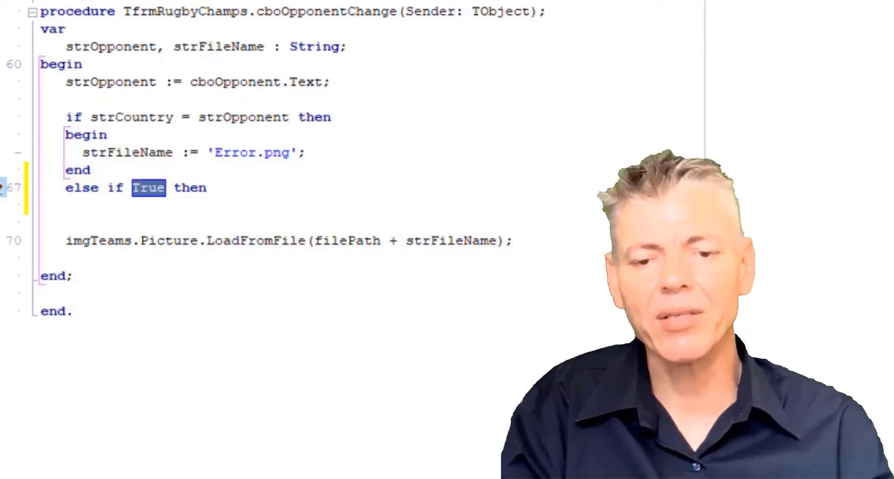
{"action": "type", "text": "strCountry = 'Arg"}
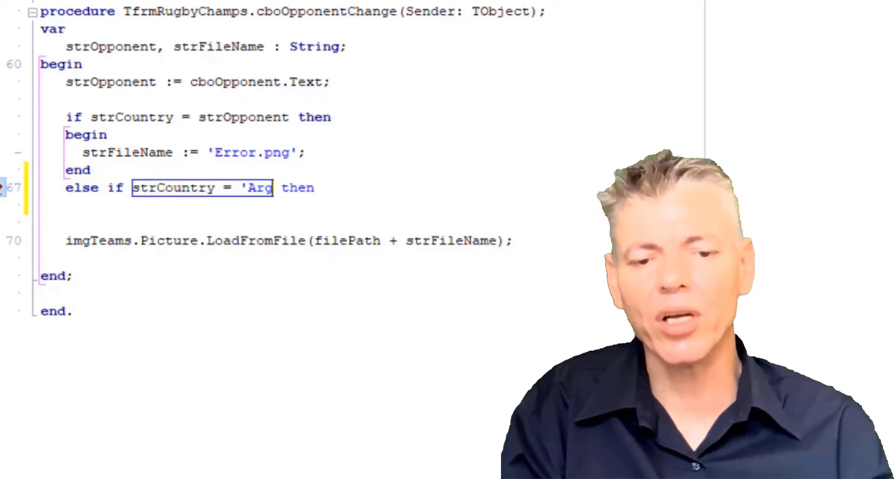
{"action": "type", "text": "entina"}
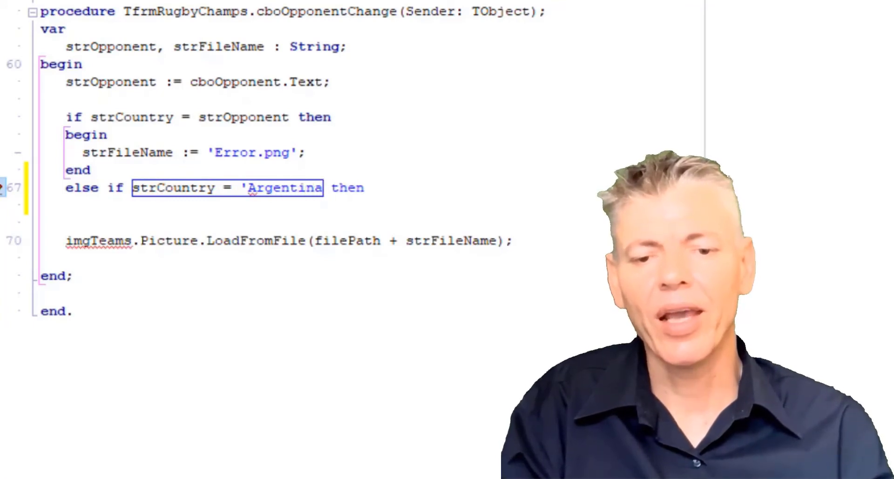
{"action": "type", "text": "and strOpponen"}
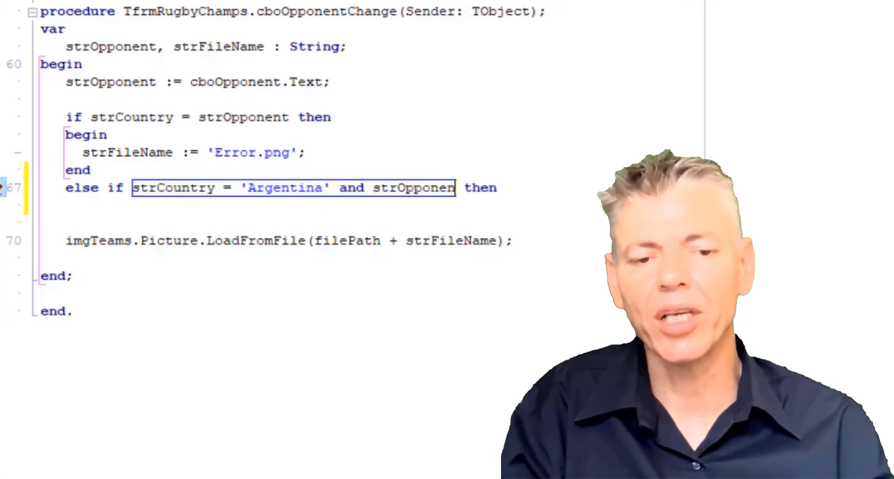
{"action": "type", "text": "= 'Australia'"}
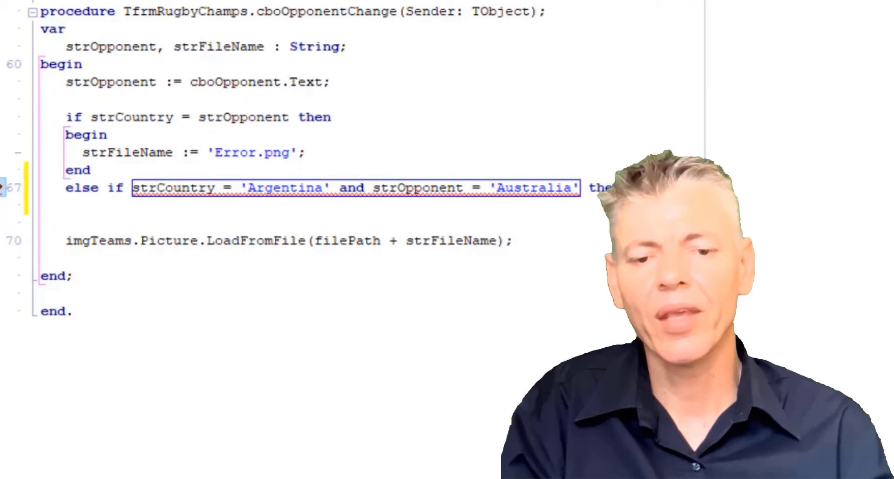
{"action": "scroll", "scroll_direction": "up", "scroll_amount": 3}
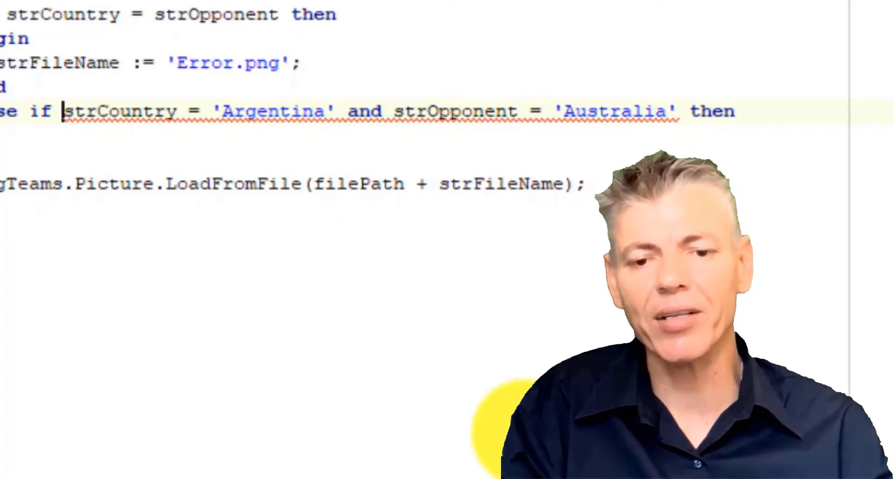
Put parentheses around strCountry = 'Argentina' and strOpponent = 'Australia' separately.
{"action": "type", "text": "("}
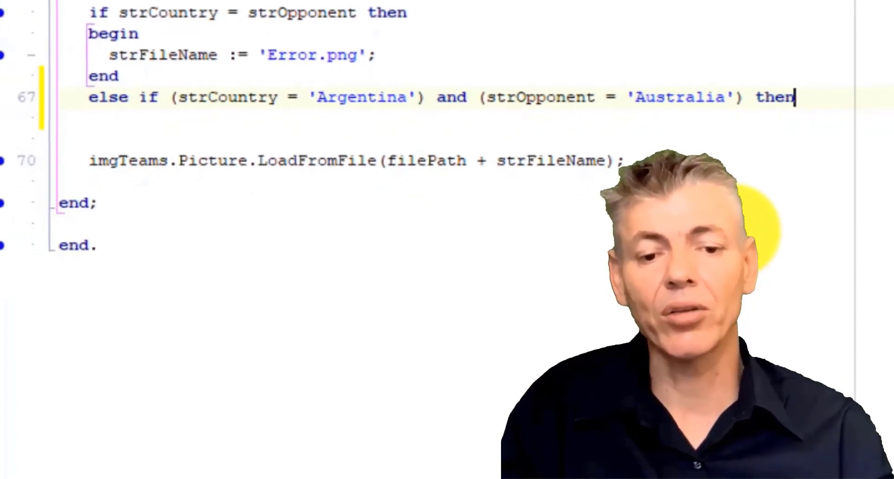
Add begin…end containing strFileName := 'Los Pumas vs Wallabies.png'; under the else-if line.
{"action": "type", "text": "beg"}
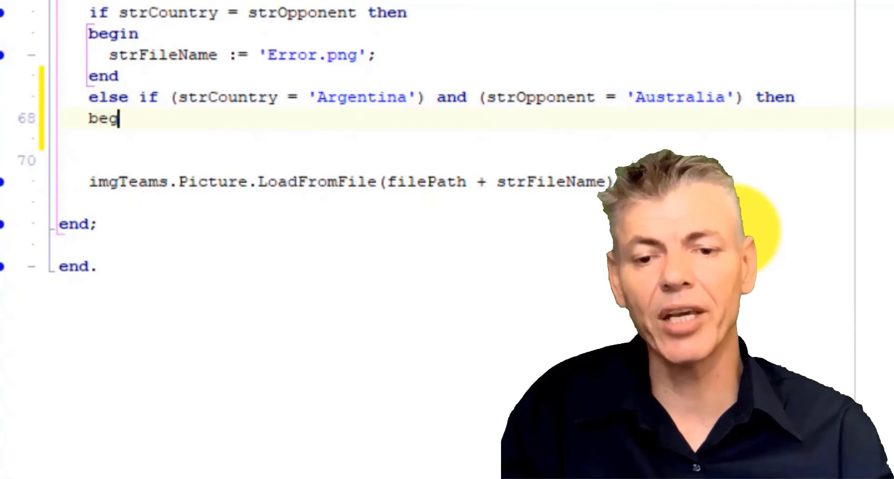
{"action": "type", "text": "in"}
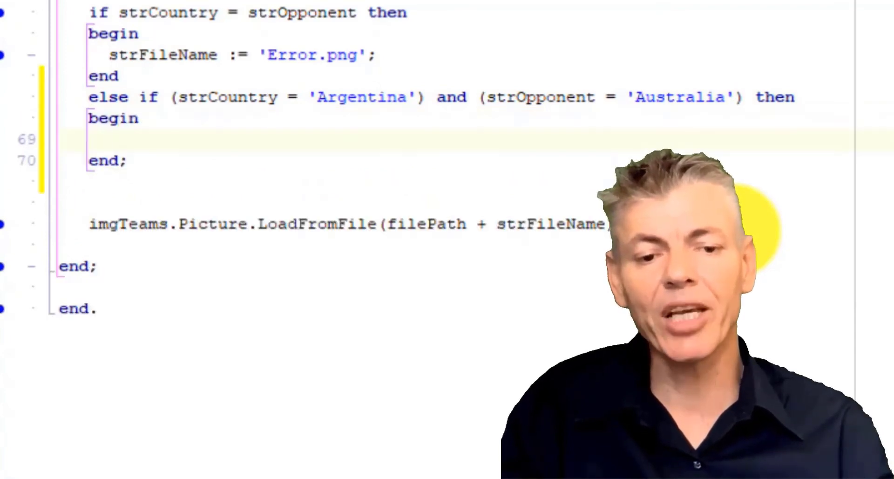
{"action": "type", "text": "strFileName :="}
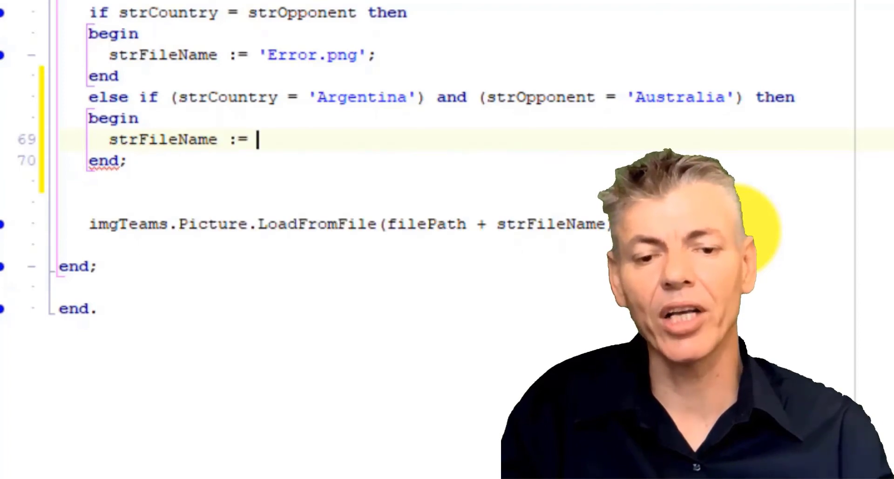
{"action": "type", "text": "'Los Pumas"}
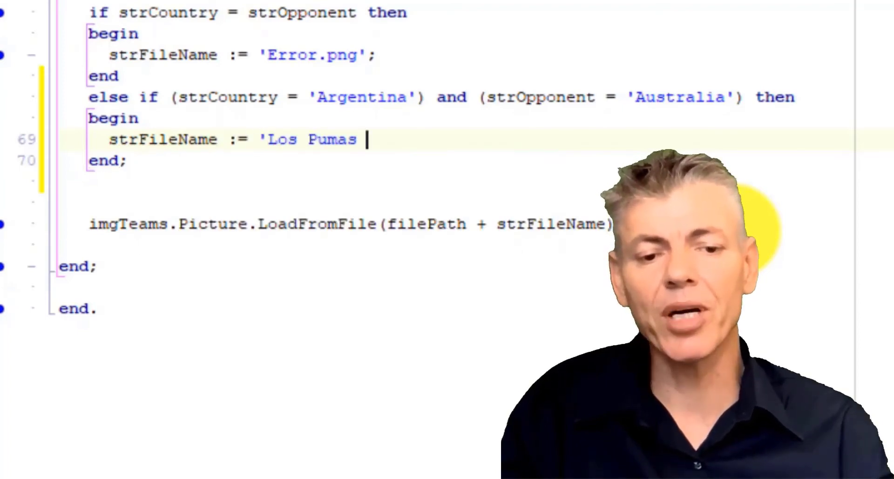
{"action": "type", "text": "vs Wallabies"}
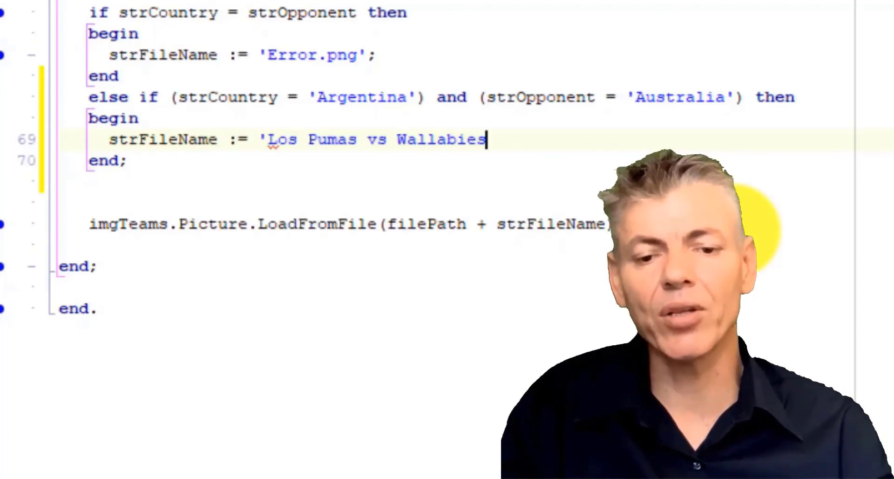
{"action": "type", "text": ".png';"}
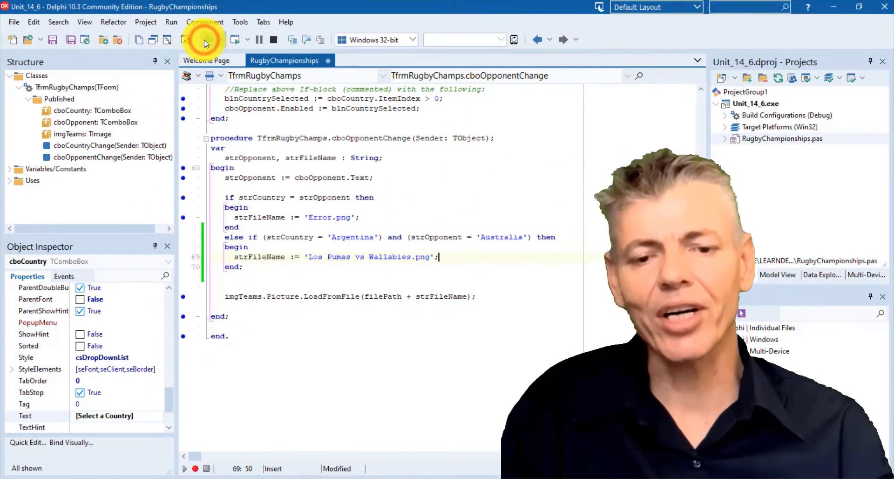
Run the app and select Argentina versus Australia to see the Los Pumas VS Wallabies image.
{"action": "left_click", "coordinate": [171, 40]}
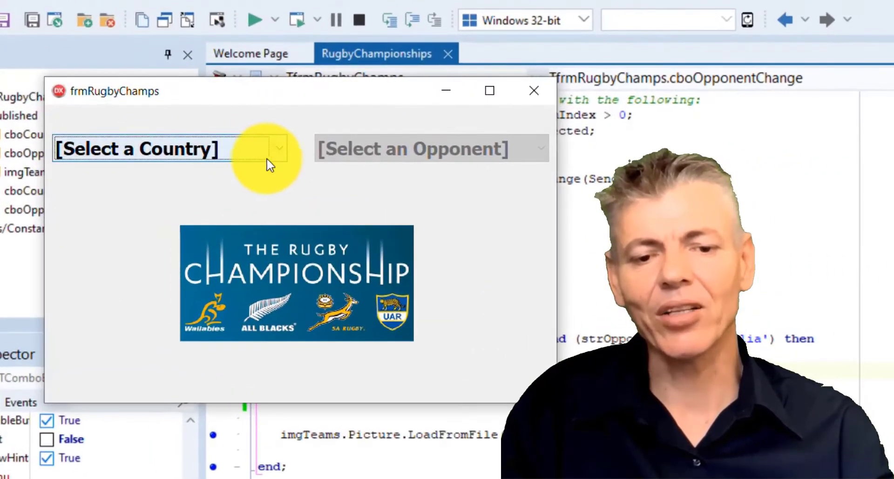
{"action": "left_click", "coordinate": [278, 148]}
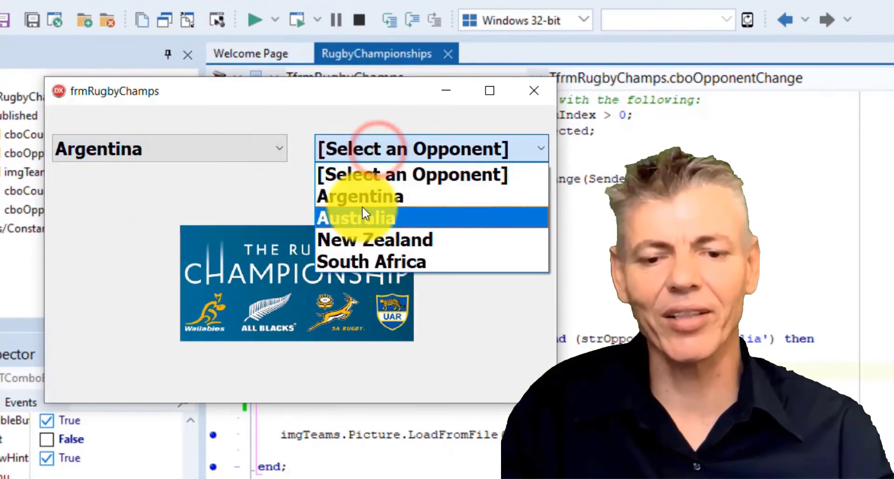
{"action": "left_click", "coordinate": [356, 217]}
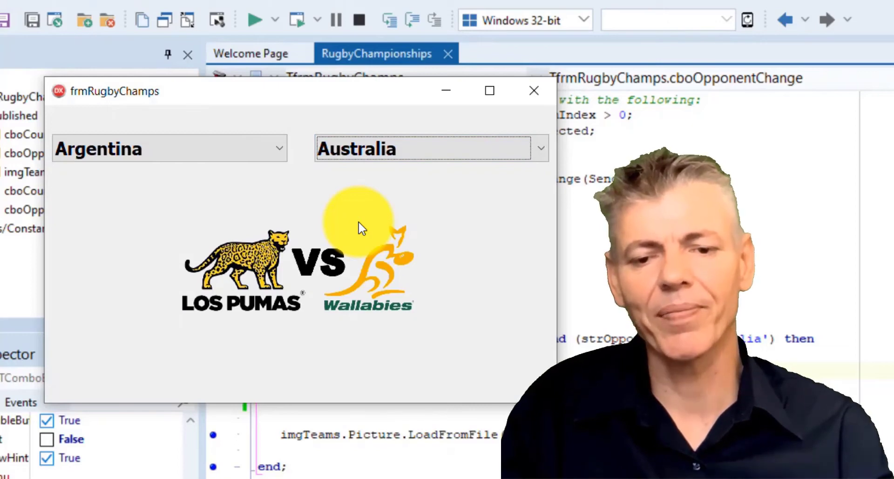
Switch the country to Australia, pick an opponent, and dismiss the picture-extension error.
{"action": "left_click", "coordinate": [279, 148]}
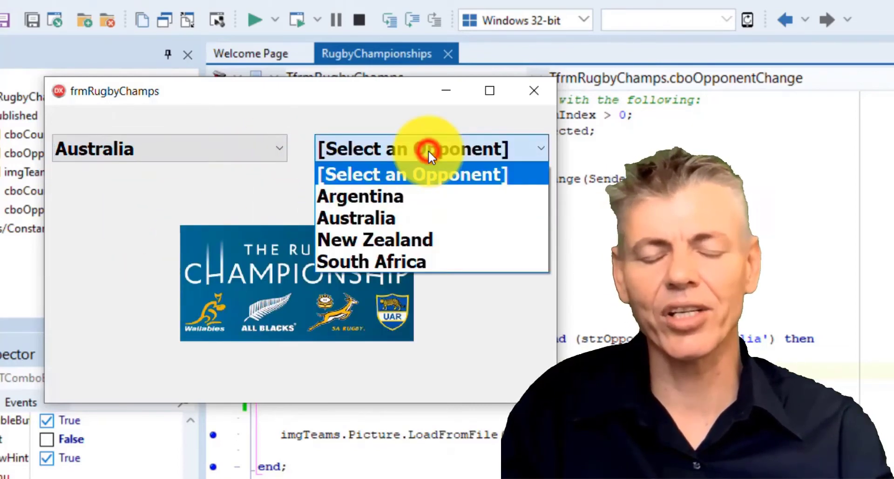
{"action": "left_click", "coordinate": [360, 196]}
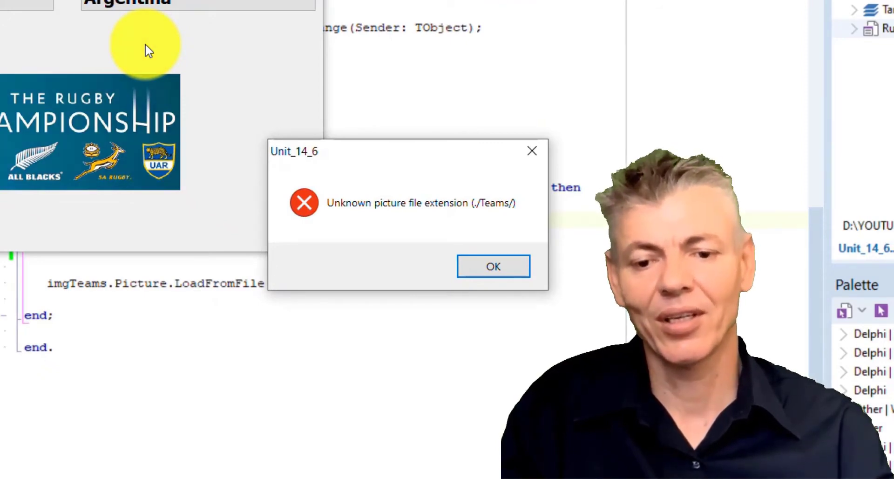
{"action": "left_click", "coordinate": [493, 266]}
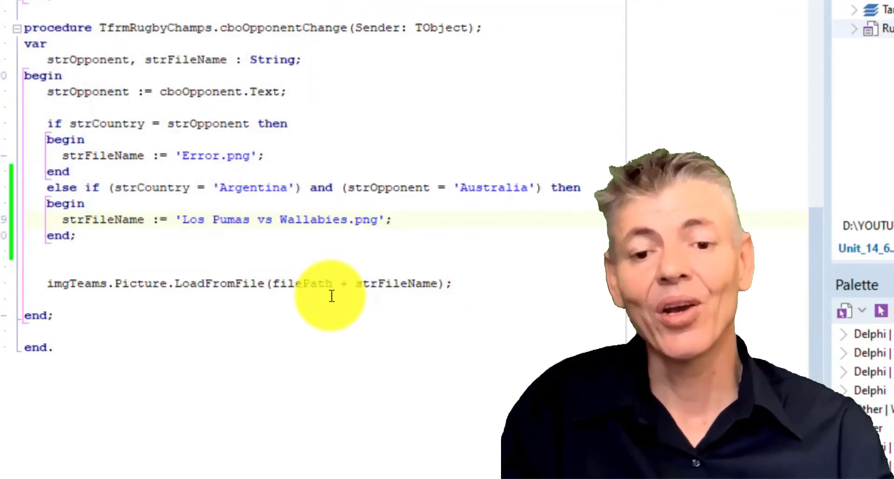
Append Or (strCountry = 'Australia') and (strOpponent = 'Argentina') to the else-if condition.
{"action": "scroll", "scroll_direction": "down", "scroll_amount": 3}
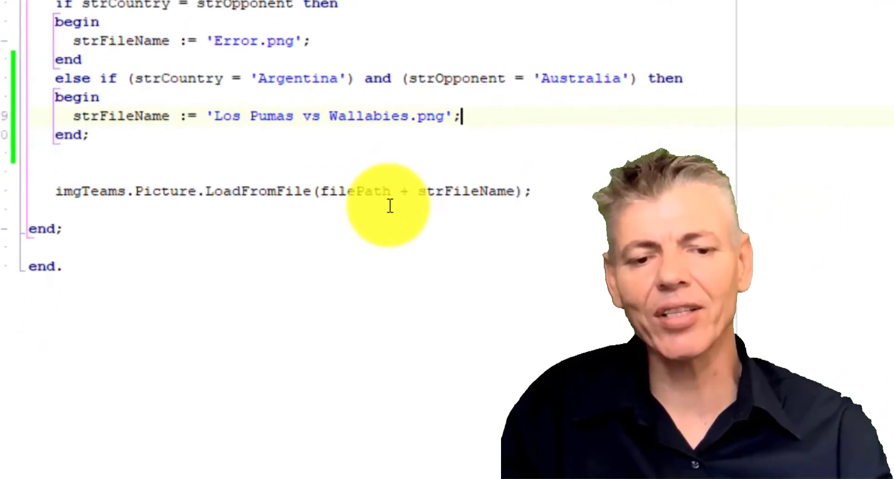
{"action": "scroll", "scroll_direction": "up", "scroll_amount": 3}
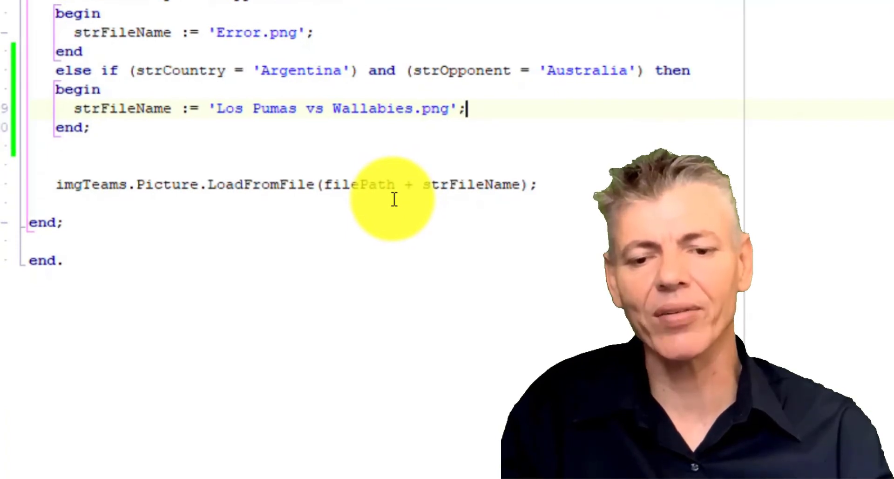
{"action": "mouse_move", "coordinate": [693, 71]}
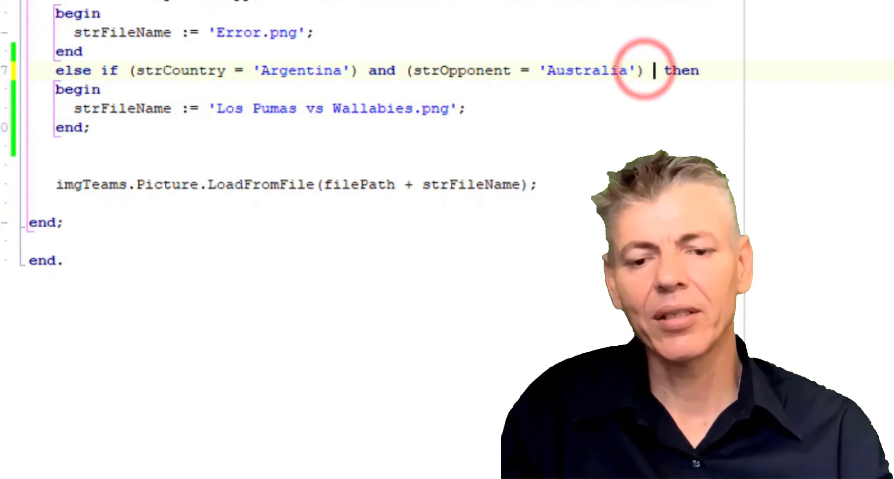
{"action": "type", "text": "Or"}
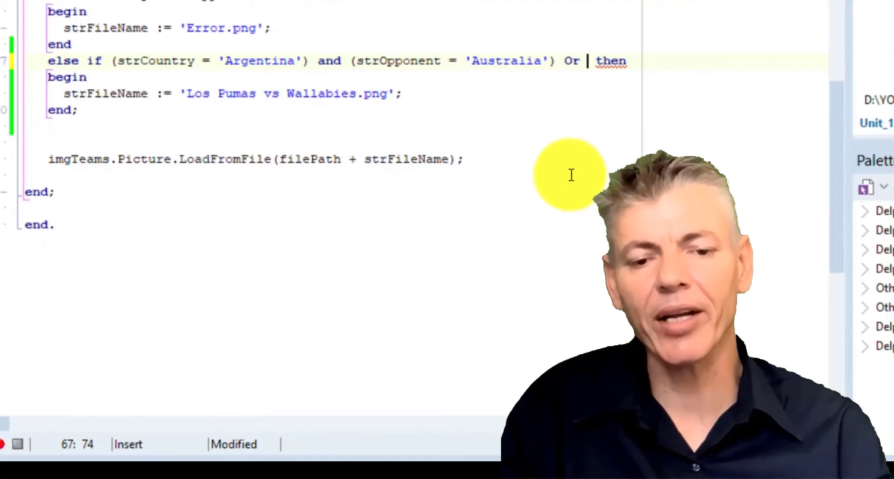
{"action": "type", "text": "(strC"}
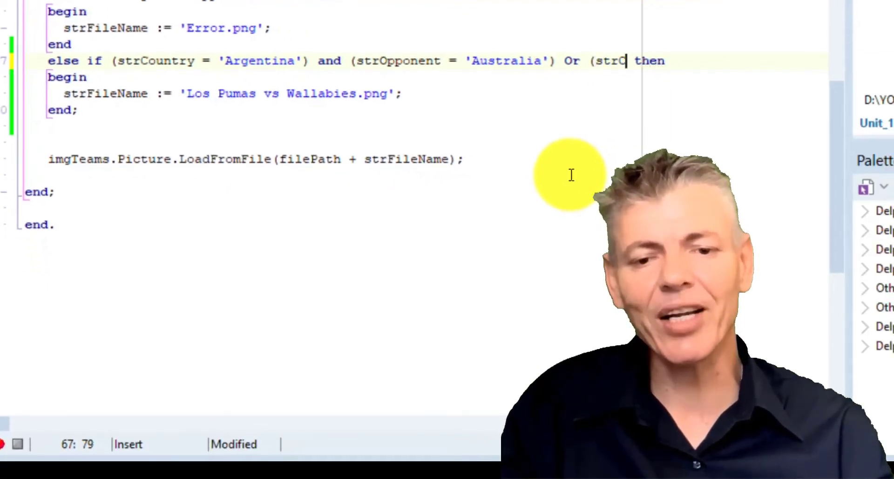
{"action": "type", "text": "ountry ="}
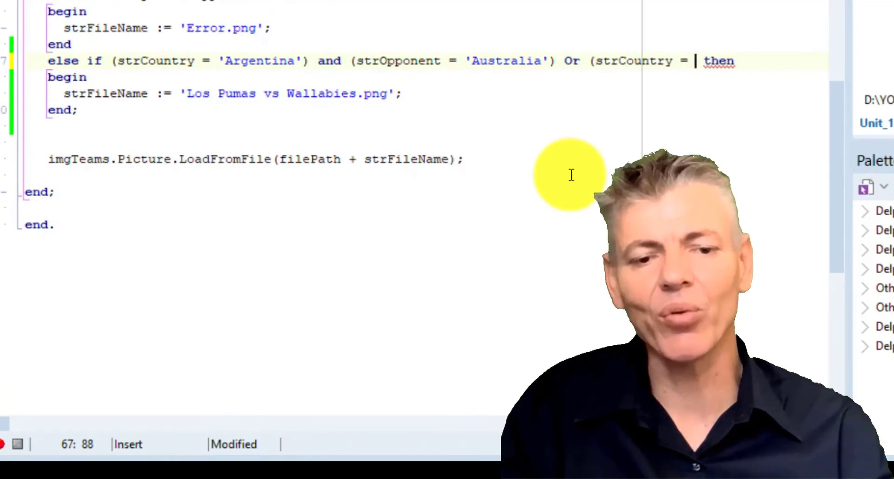
{"action": "type", "text": "'Australia') and (strOpponent"}
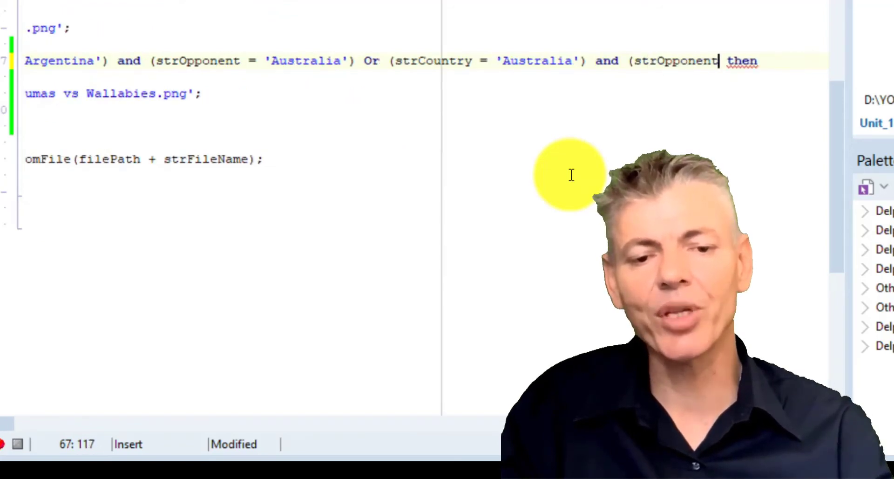
{"action": "type", "text": "= 'Argentina') then"}
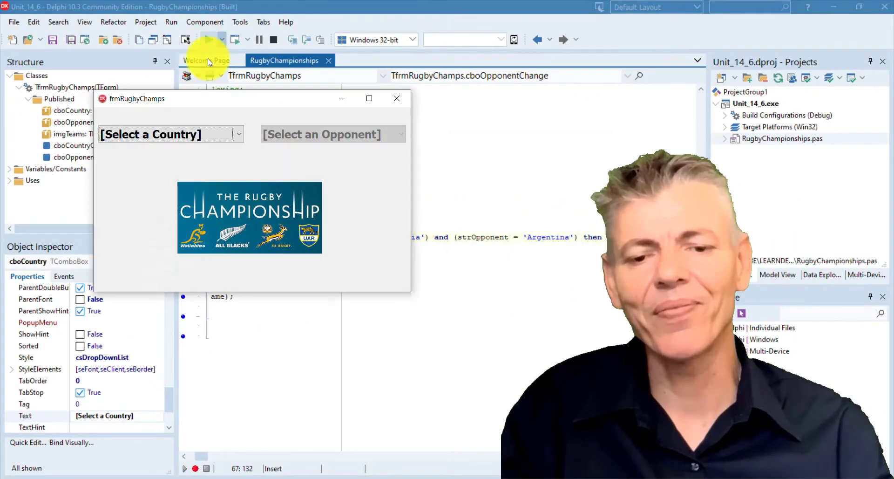
Select Argentina versus Australia to confirm the Los Pumas vs Wallabies emblem, then choose Australia as country.
{"action": "left_click", "coordinate": [238, 134]}
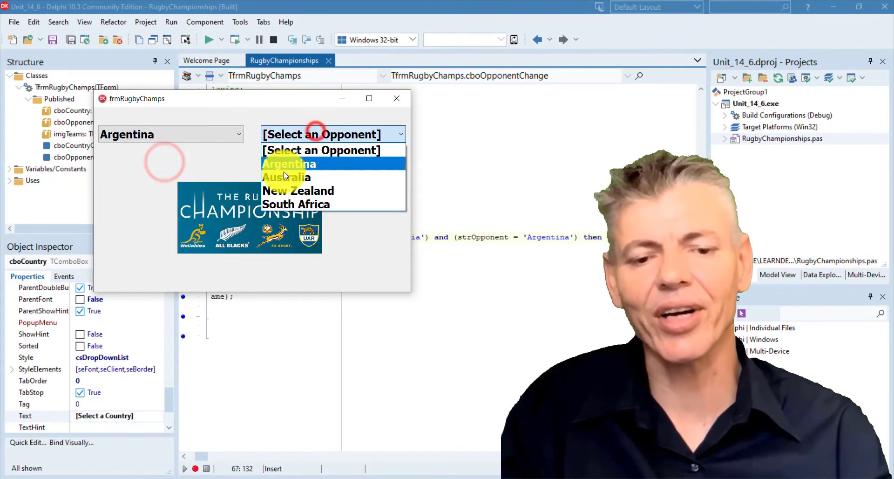
{"action": "left_click", "coordinate": [287, 177]}
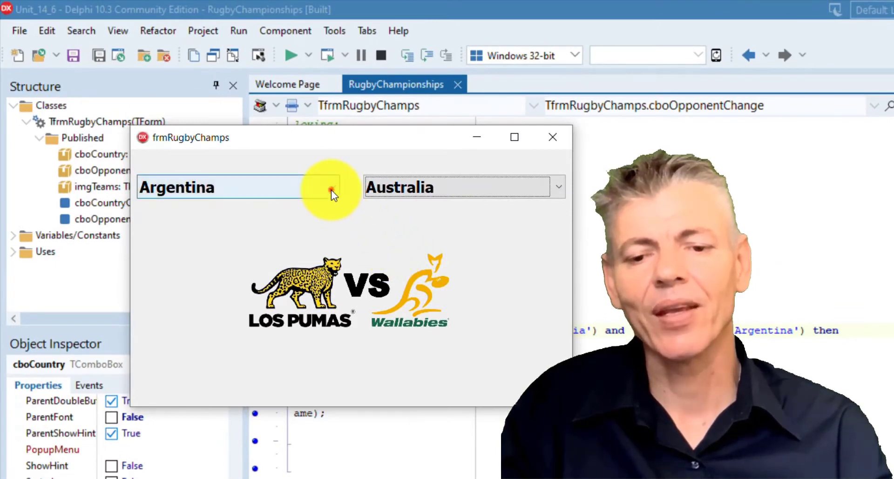
{"action": "left_click", "coordinate": [331, 186]}
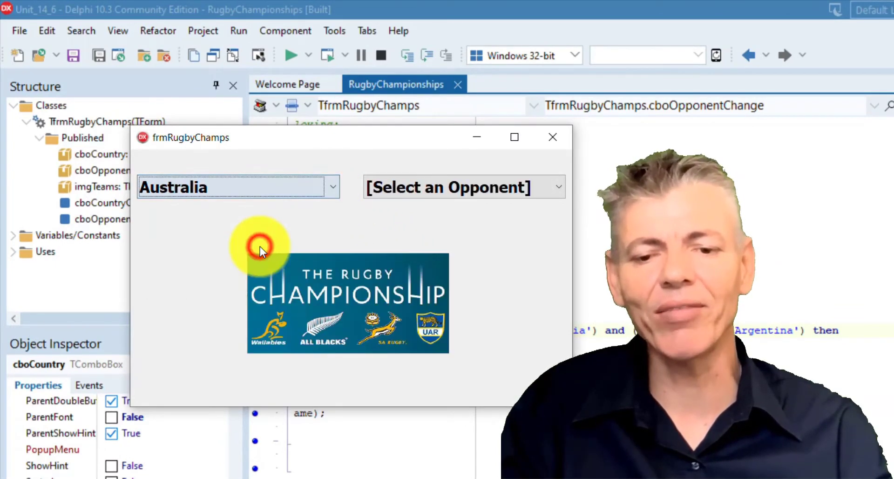
{"action": "mouse_move", "coordinate": [439, 211]}
{"action": "type", "text": "e"}
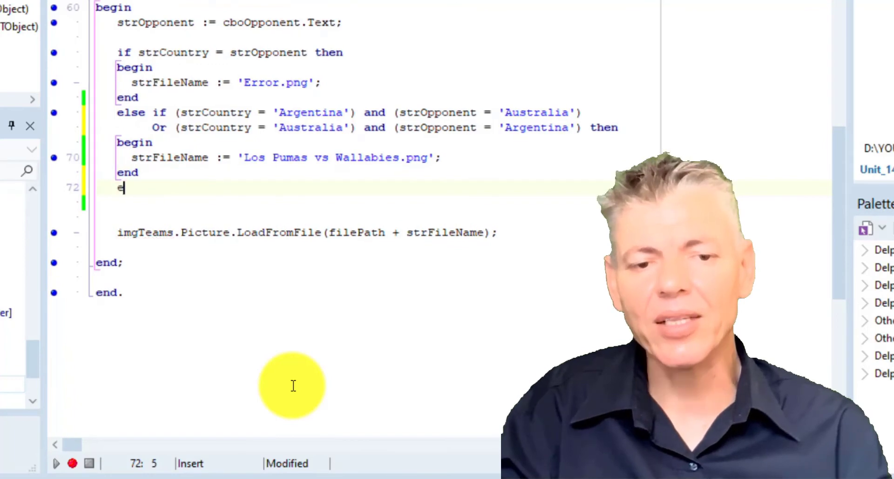
Add an else-if for Argentina vs New Zealand, either order, assigning 'Los Pumas vs All Blacks.png'.
{"action": "type", "text": "lse if (strCountry ) then"}
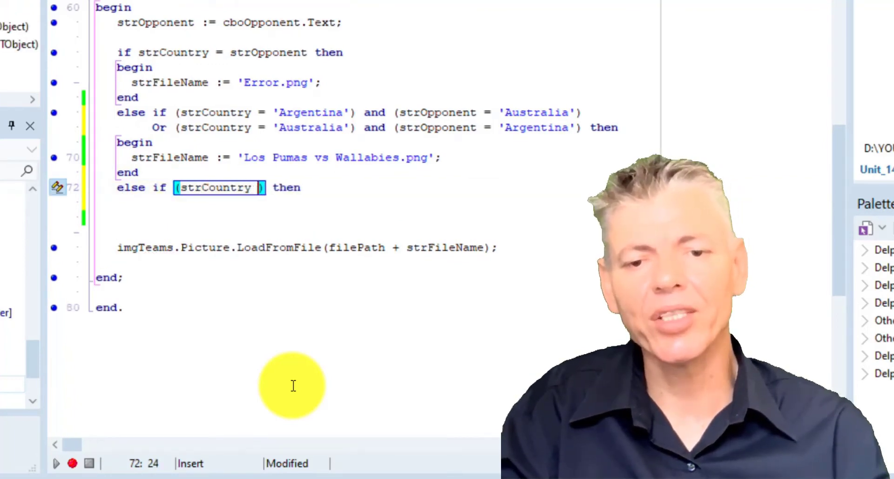
{"action": "type", "text": "= 'Argentina'"}
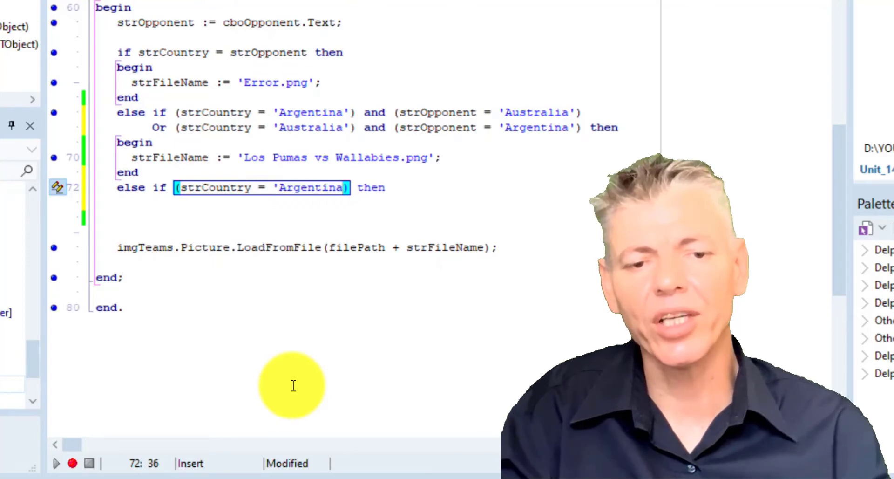
{"action": "type", "text": "and (strOpponent = 'New Zealand"}
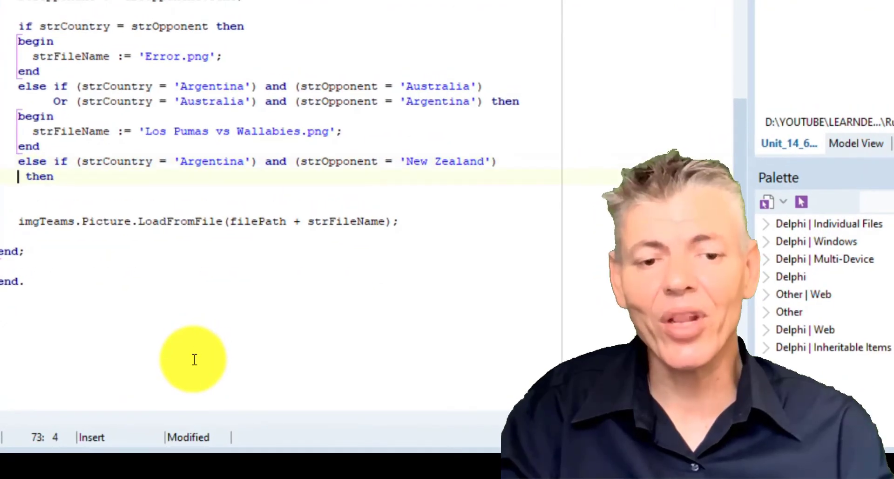
{"action": "type", "text": "Or (strCountry = 'New Zealand') and (strOppo"}
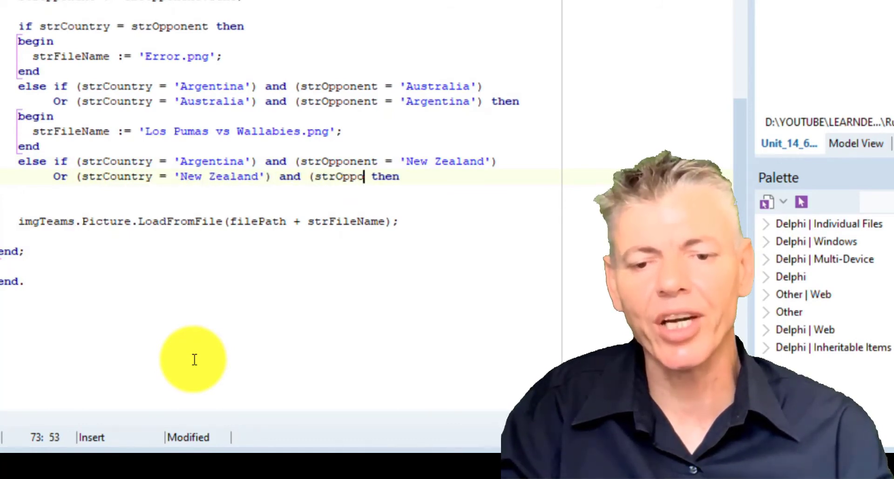
{"action": "type", "text": "= 'Argentina"}
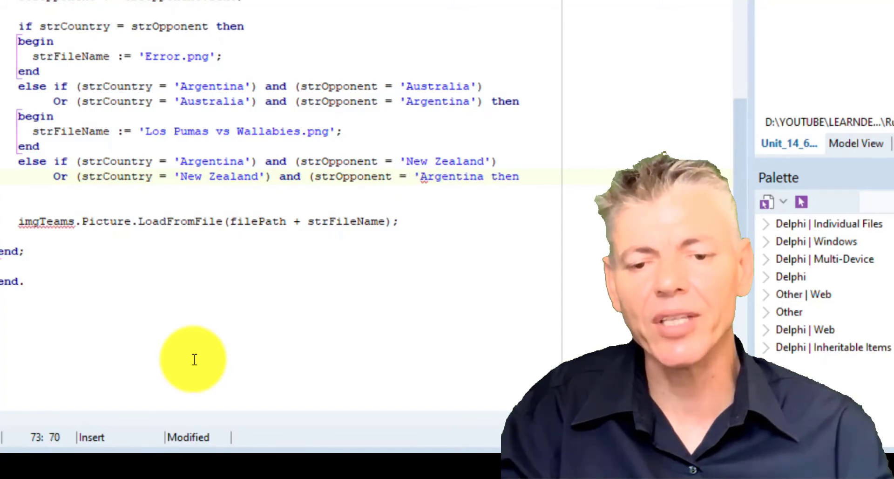
{"action": "type", "text": "')"}
{"action": "left_click", "coordinate": [288, 191]}
{"action": "type", "text": "begin"}
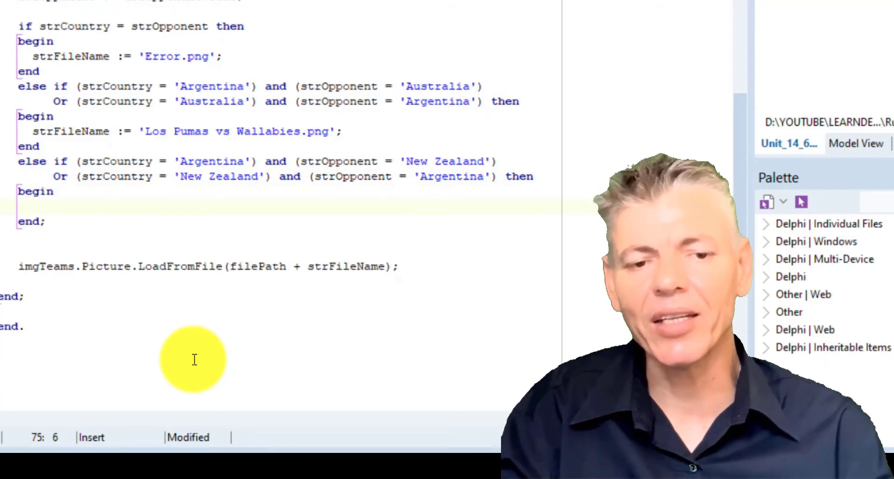
{"action": "type", "text": "strFileName :="}
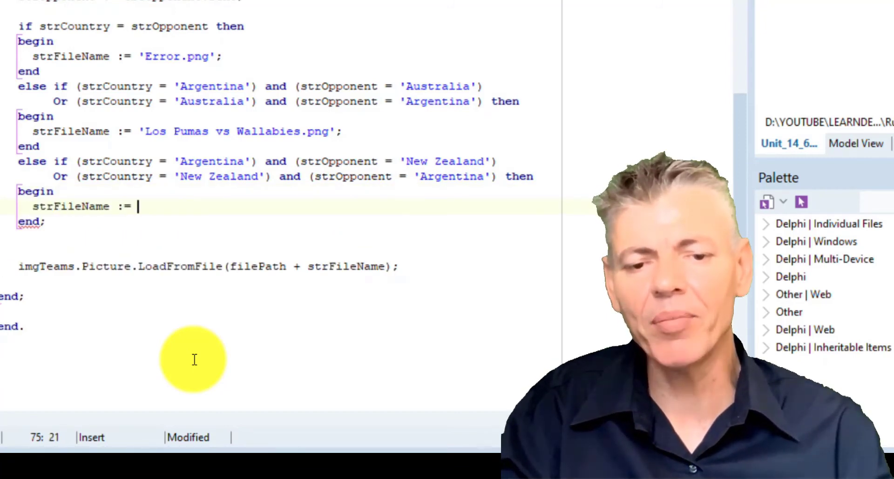
{"action": "type", "text": "'Los Pumas vs All Blacks.p"}
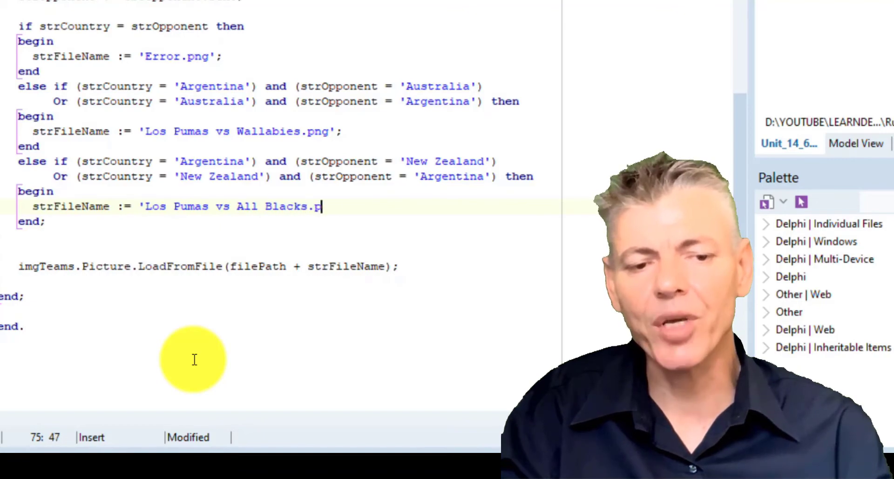
{"action": "type", "text": "ng';"}
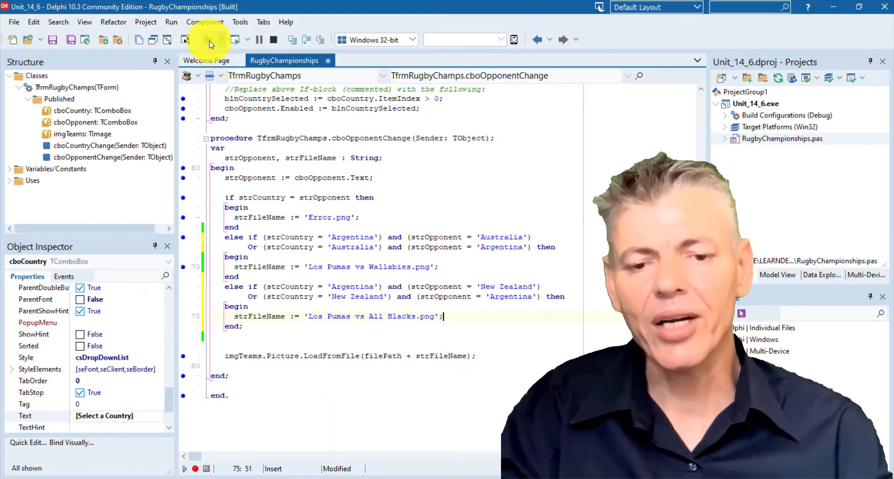
Run the form, test Argentina vs New Zealand both ways, then close it.
{"action": "left_click", "coordinate": [210, 40]}
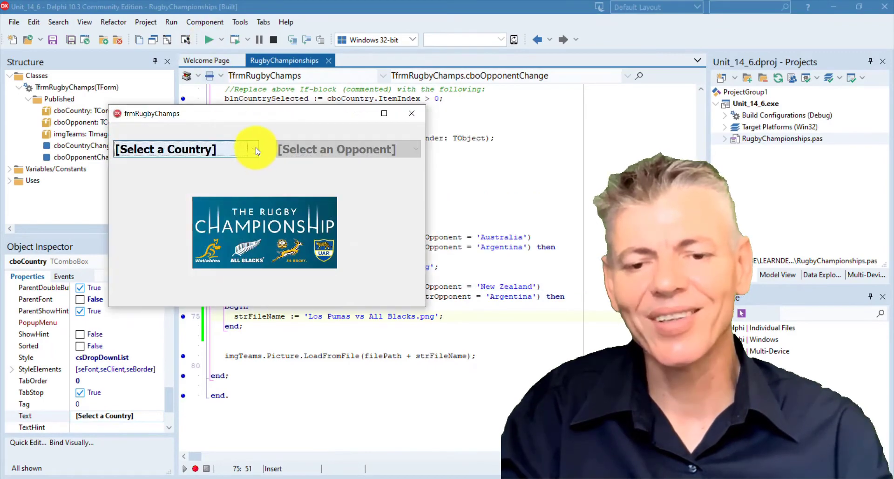
{"action": "left_click", "coordinate": [165, 149]}
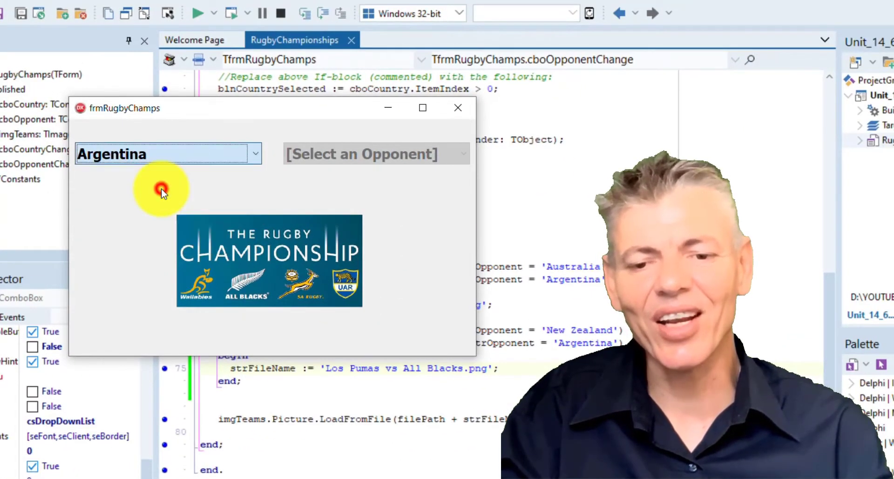
{"action": "left_click", "coordinate": [371, 153]}
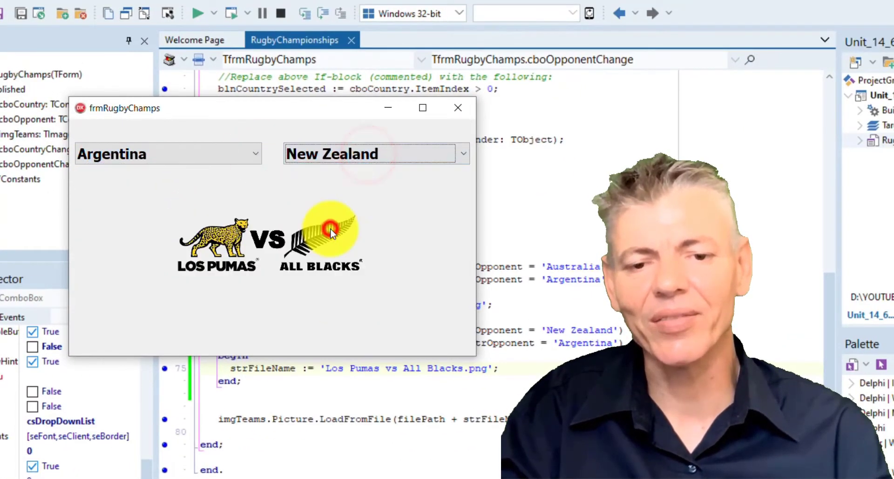
{"action": "mouse_move", "coordinate": [390, 188]}
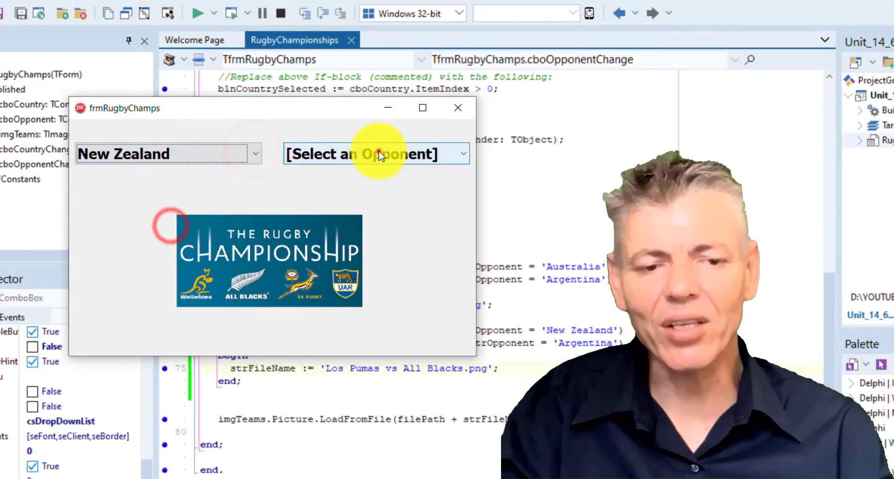
{"action": "left_click", "coordinate": [460, 154]}
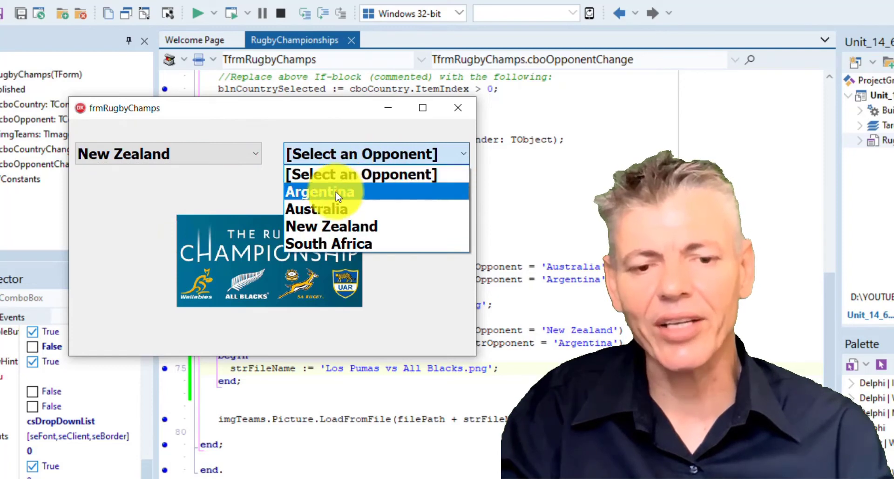
{"action": "left_click", "coordinate": [320, 191]}
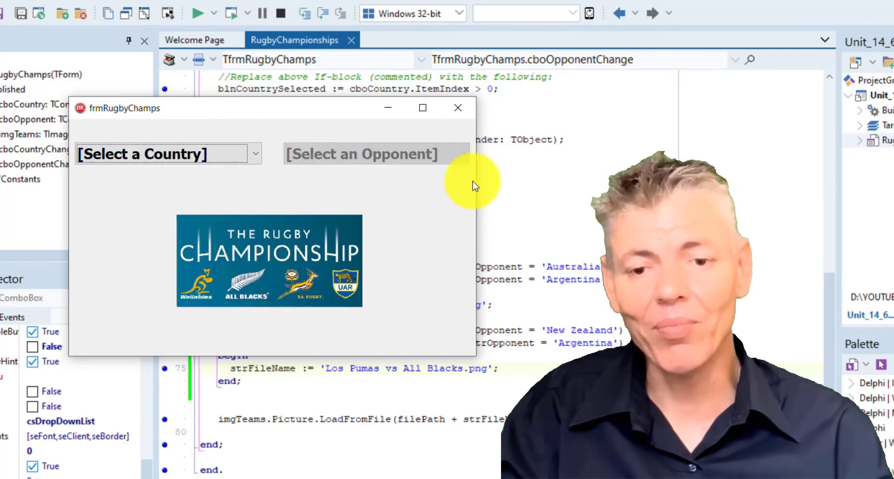
{"action": "left_click", "coordinate": [457, 108]}
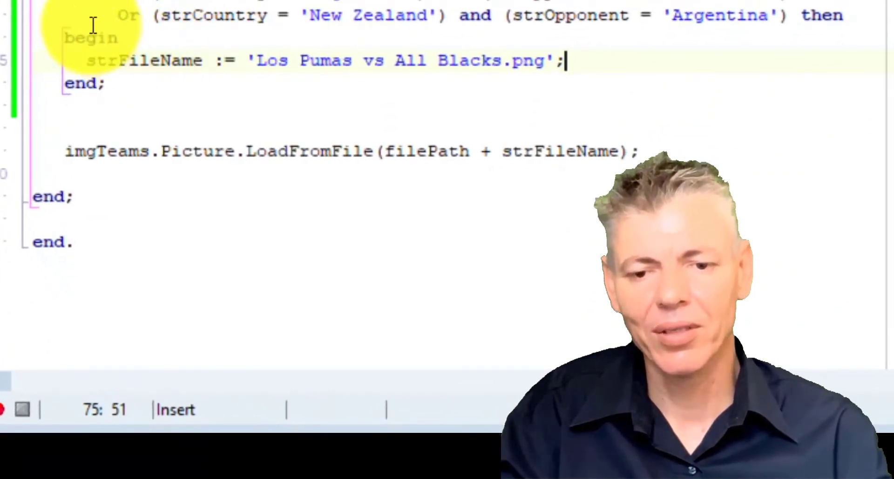
Copy the Argentina–New Zealand branch, changing the opponent to South Africa for 'Los Pumas vs Springboks.png'.
{"action": "left_click", "coordinate": [108, 84]}
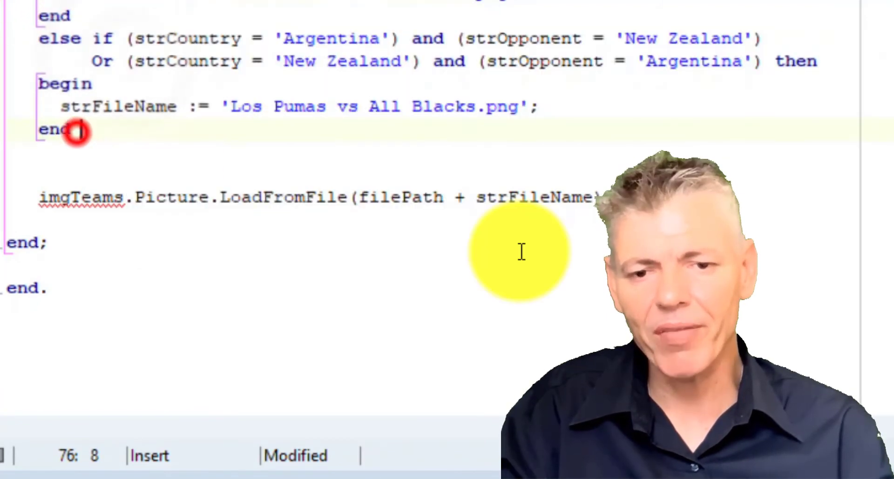
{"action": "key", "text": "Backspace"}
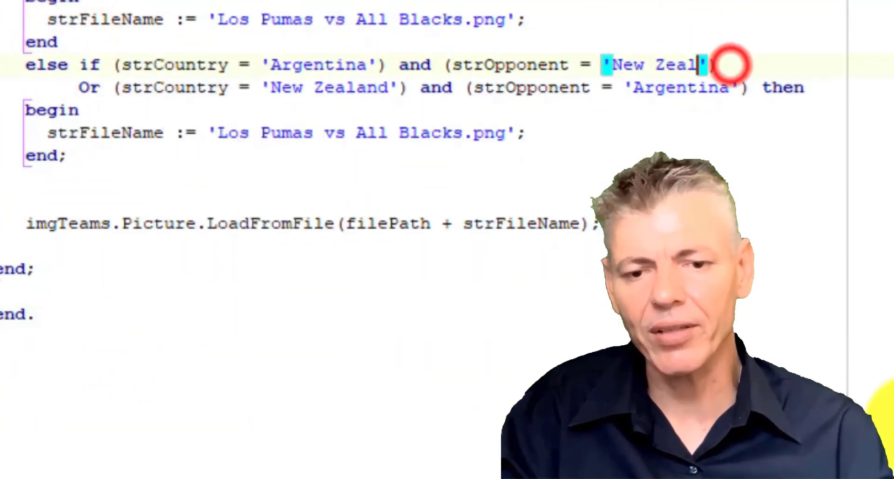
{"action": "type", "text": "South Africa') and (strOpponent = 'Argentina') then"}
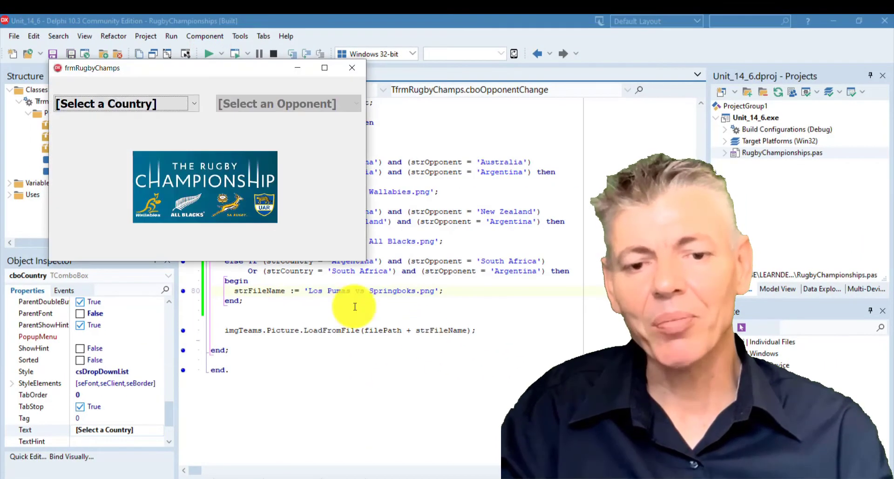
Test Argentina vs South Africa, then the reversed South Africa vs Argentina pairing.
{"action": "left_click", "coordinate": [356, 103]}
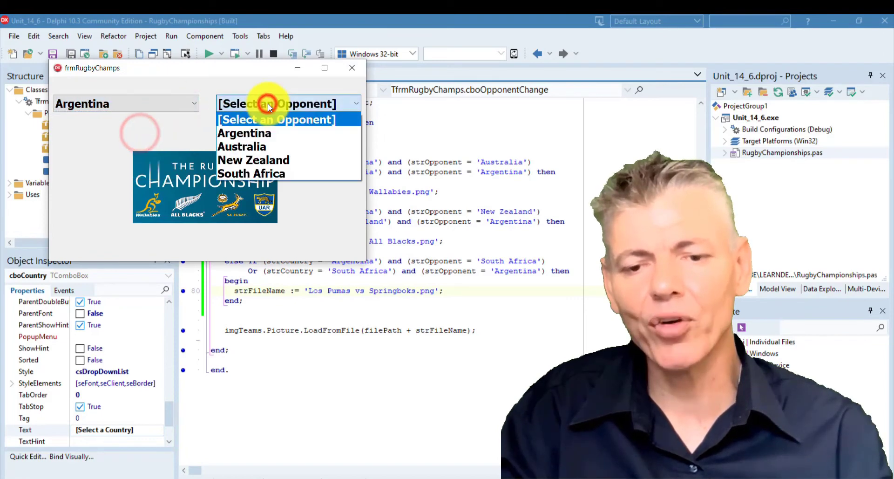
{"action": "left_click", "coordinate": [251, 173]}
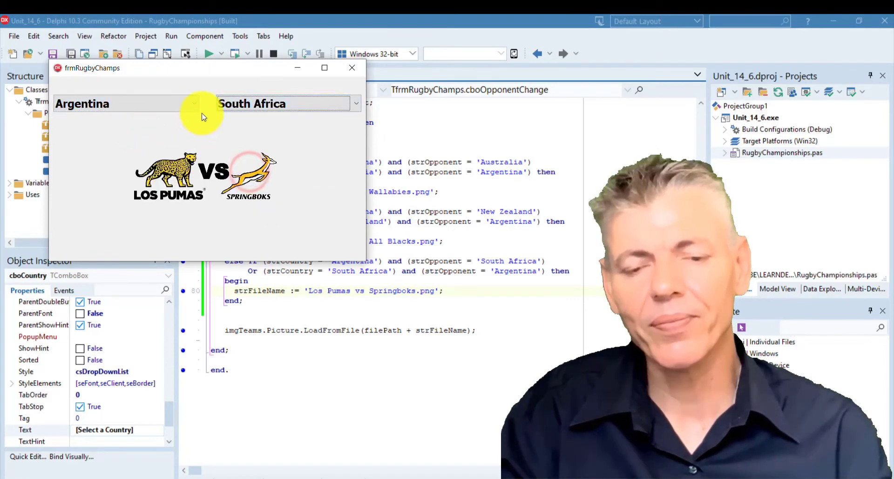
{"action": "left_click", "coordinate": [356, 104]}
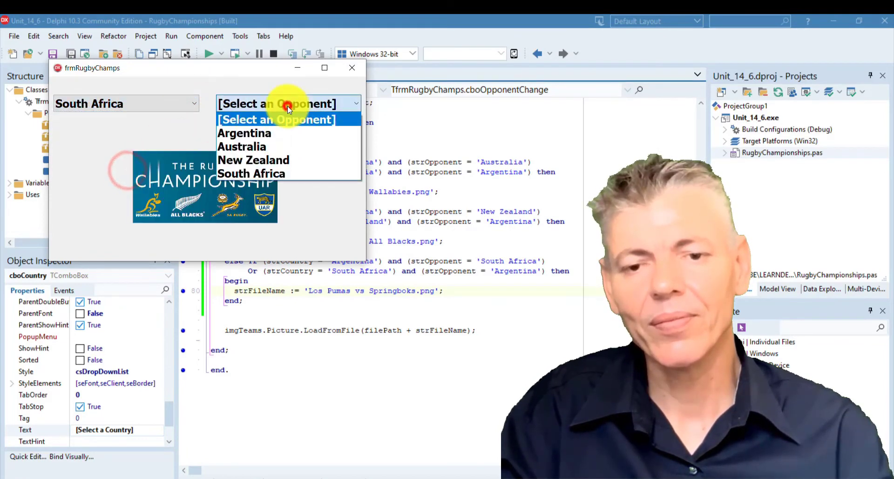
{"action": "left_click", "coordinate": [244, 132]}
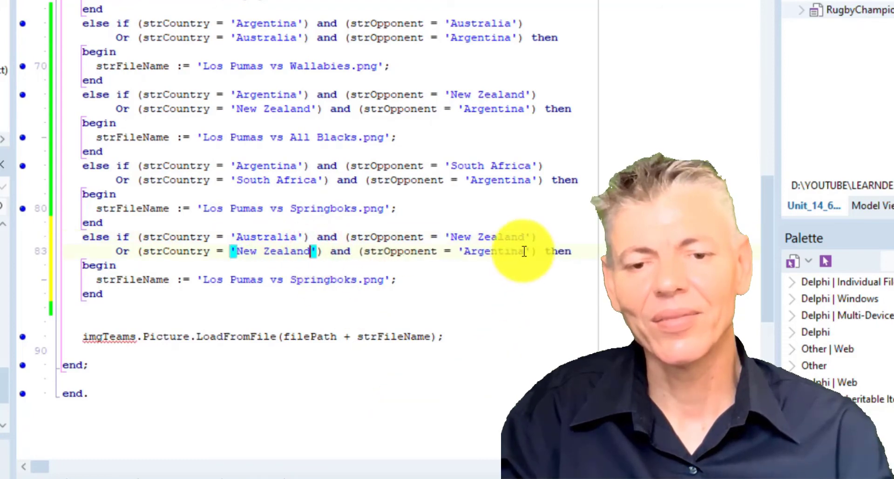
Edit copied branches for Australia–New Zealand, Australia–South Africa and New Zealand–South Africa emblem files.
{"action": "double_click", "coordinate": [228, 279]}
{"action": "type", "text": "Wallabie"}
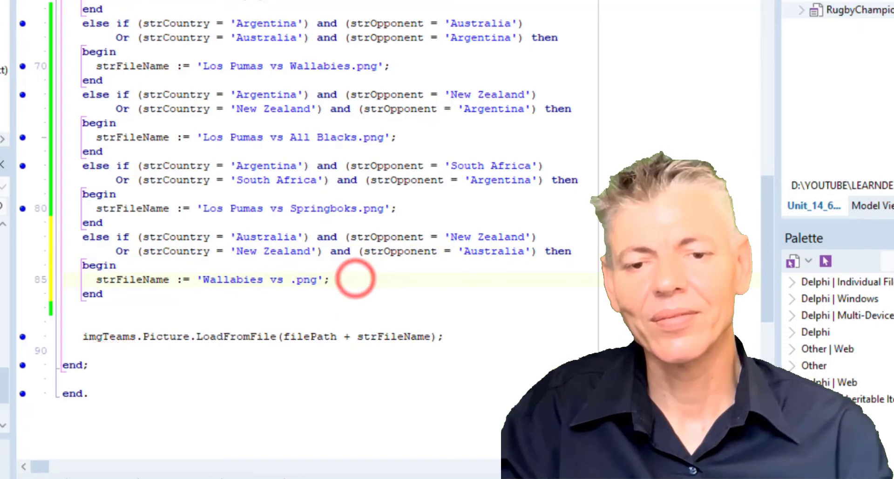
{"action": "type", "text": "All Blacks"}
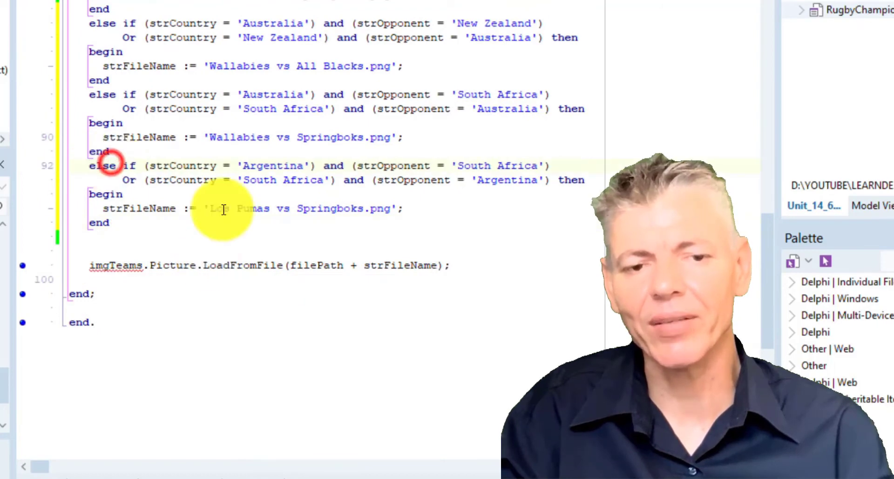
{"action": "type", "text": "New Zealand"}
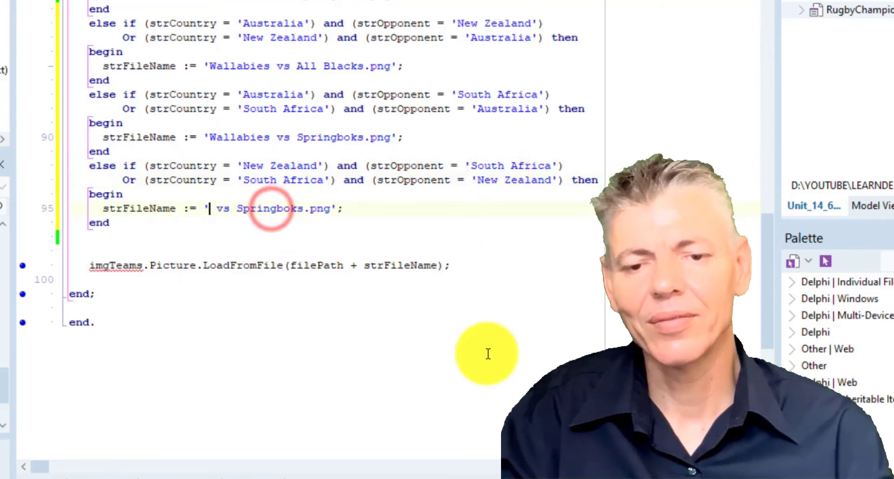
{"action": "type", "text": "All Blacks"}
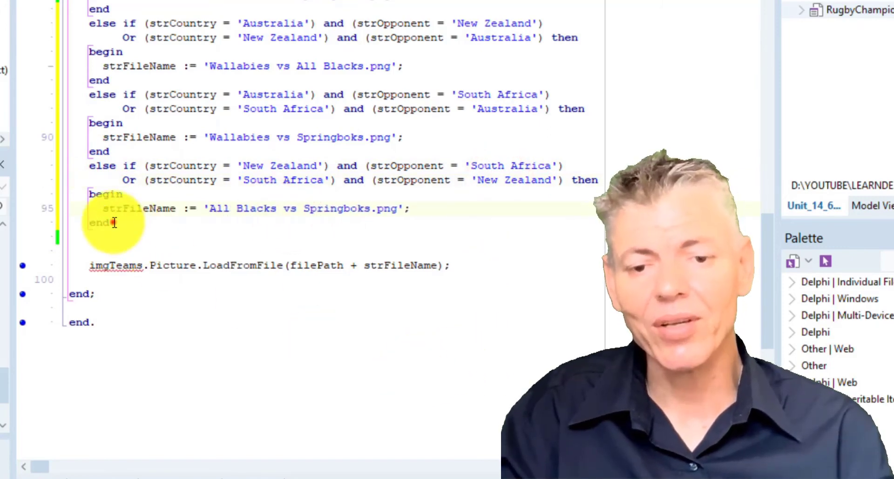
Add a final else setting strFileName to 'Error.png', then scroll up to review.
{"action": "type", "text": "else"}
{"action": "type", "text": "strFileName := '"}
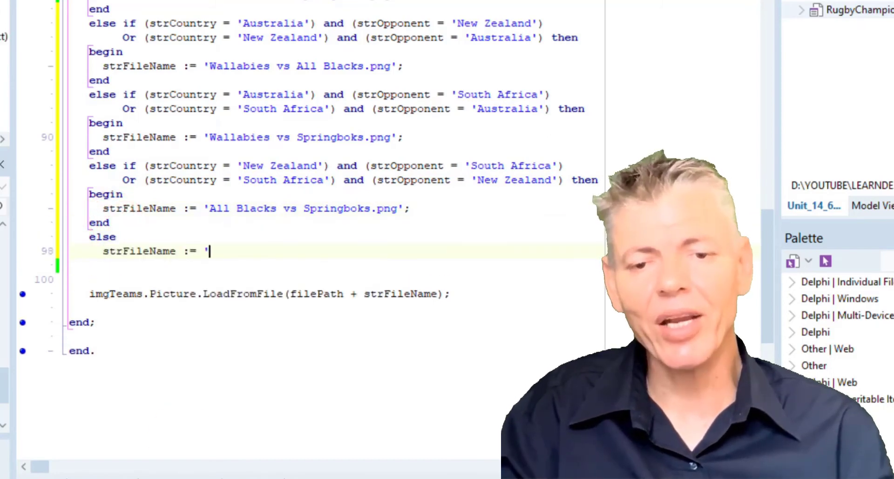
{"action": "type", "text": "Error.png'"}
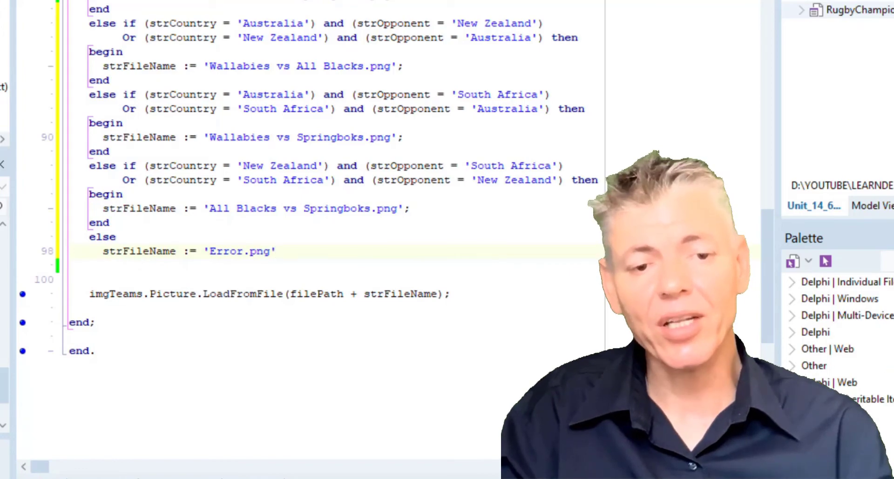
{"action": "type", "text": ";"}
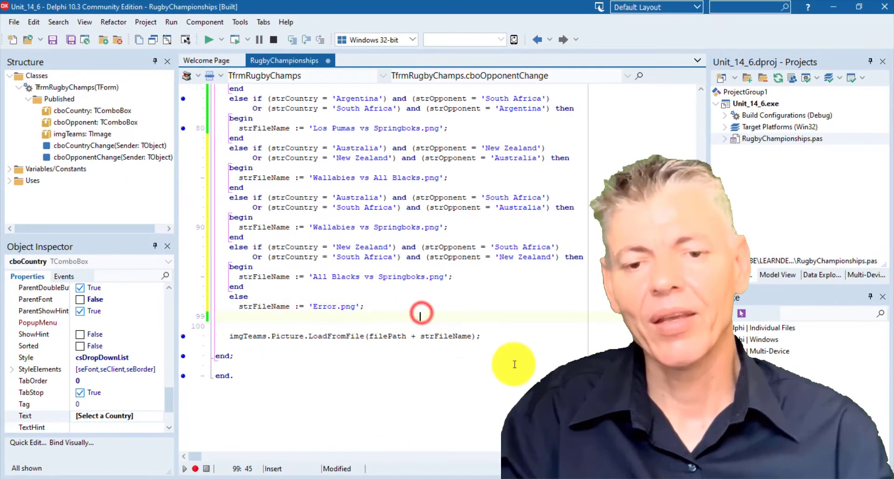
{"action": "scroll", "scroll_direction": "up", "scroll_amount": 3}
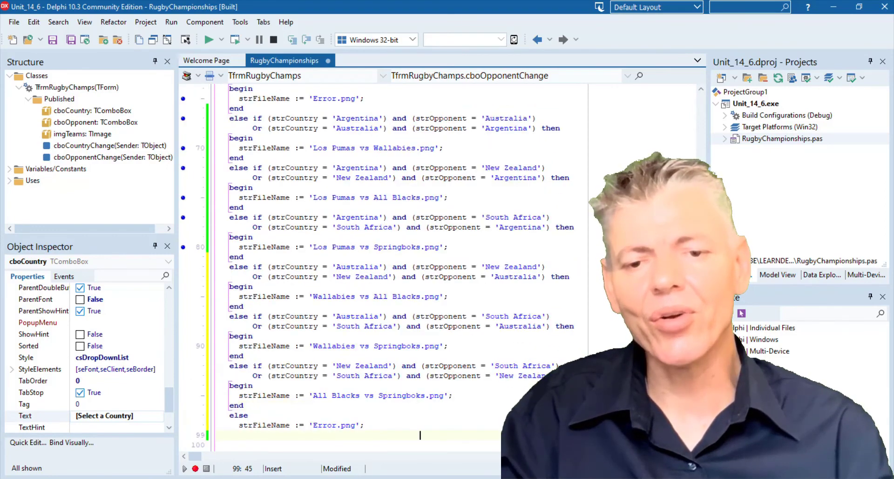
{"action": "left_click", "coordinate": [210, 40]}
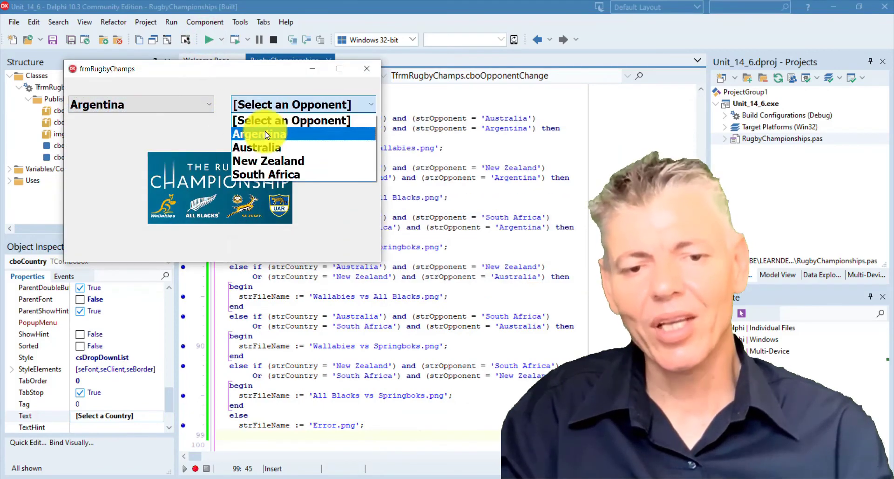
{"action": "left_click", "coordinate": [267, 174]}
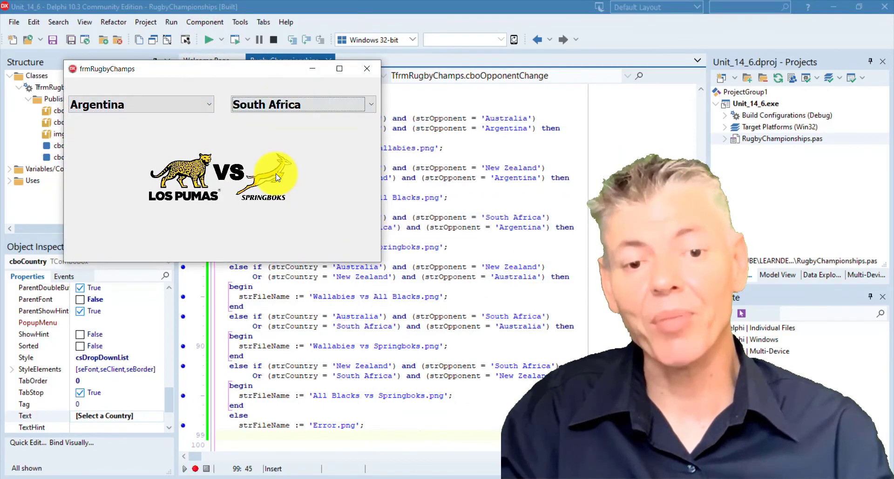
{"action": "left_click", "coordinate": [370, 105]}
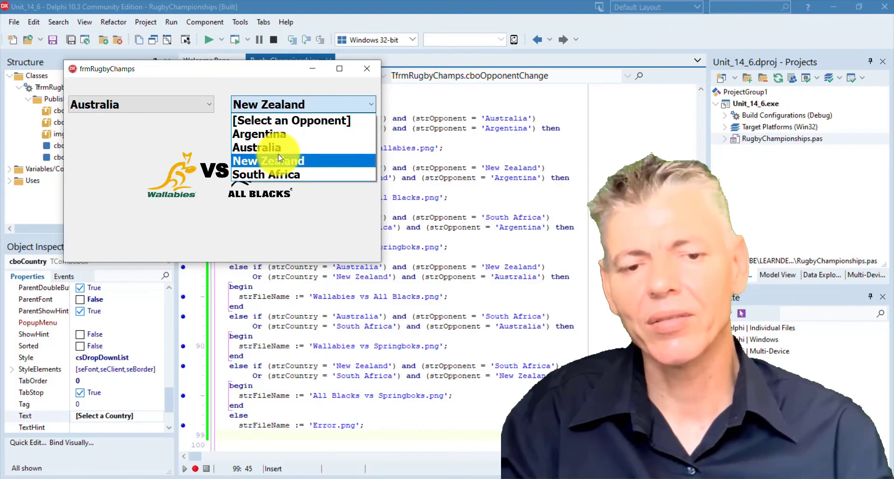
{"action": "left_click", "coordinate": [266, 175]}
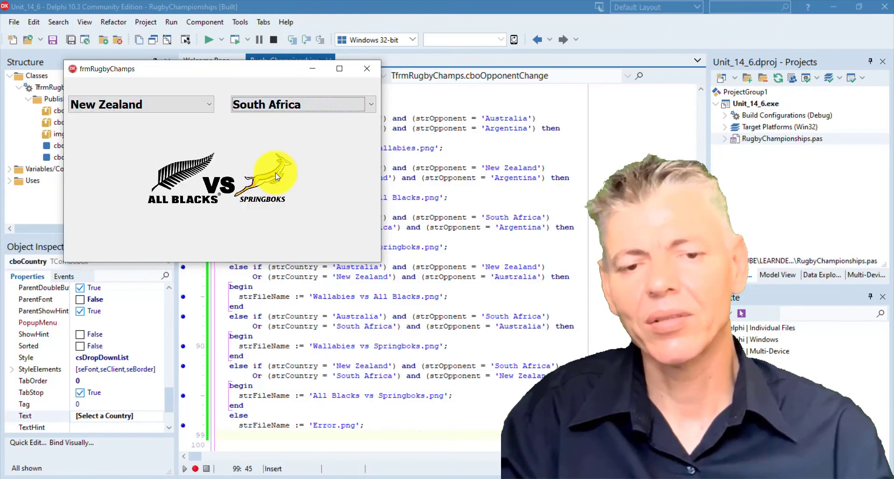
{"action": "left_click", "coordinate": [141, 104]}
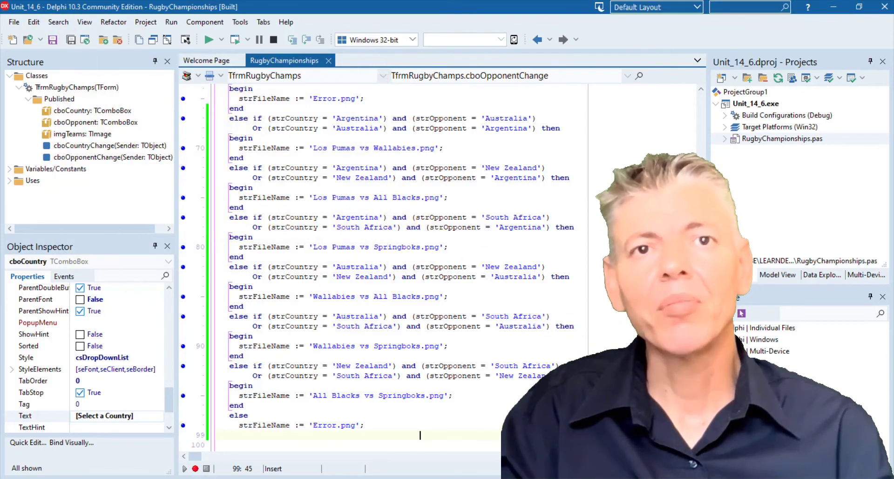
{"action": "scroll", "scroll_direction": "down", "scroll_amount": 3}
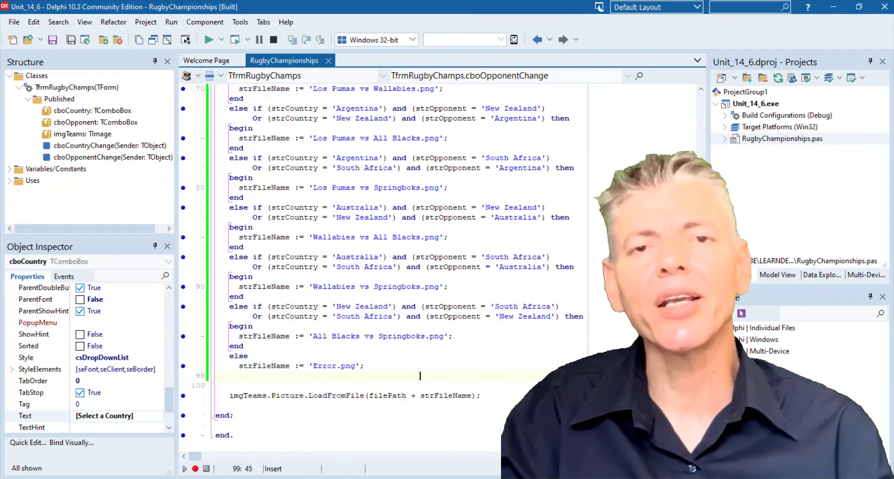
{"action": "scroll", "scroll_direction": "up", "scroll_amount": 3}
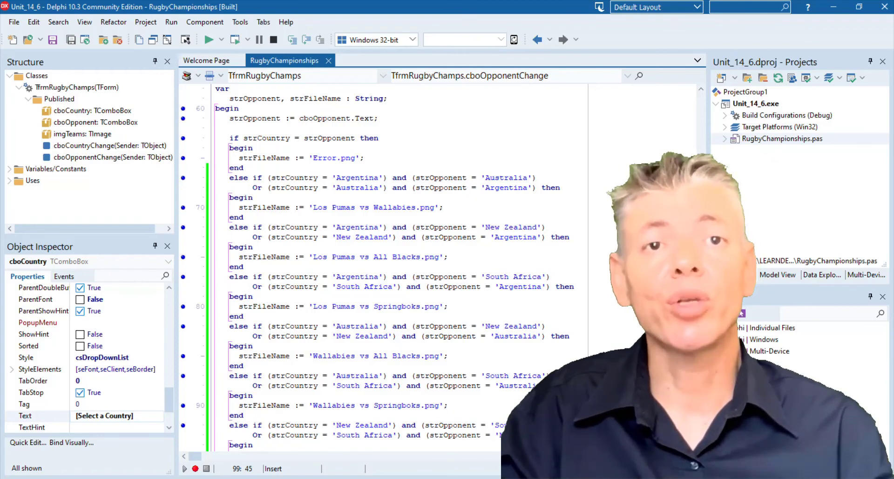
{"action": "scroll", "scroll_direction": "up", "scroll_amount": 3}
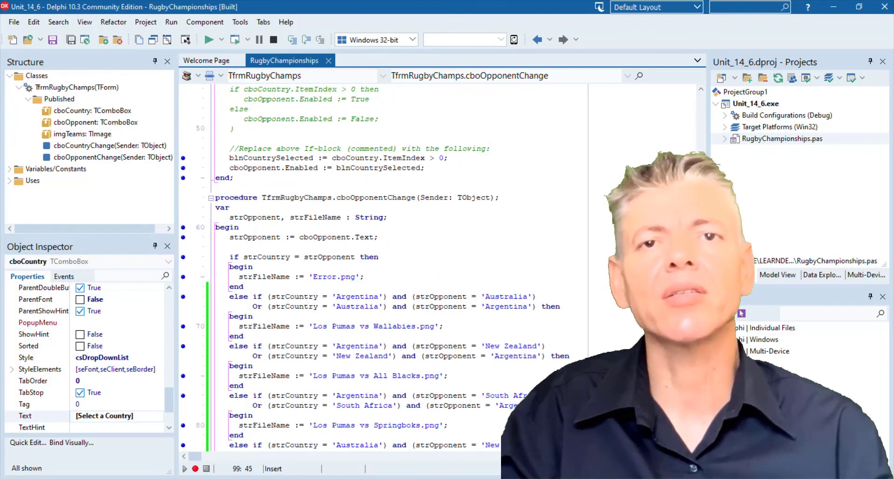